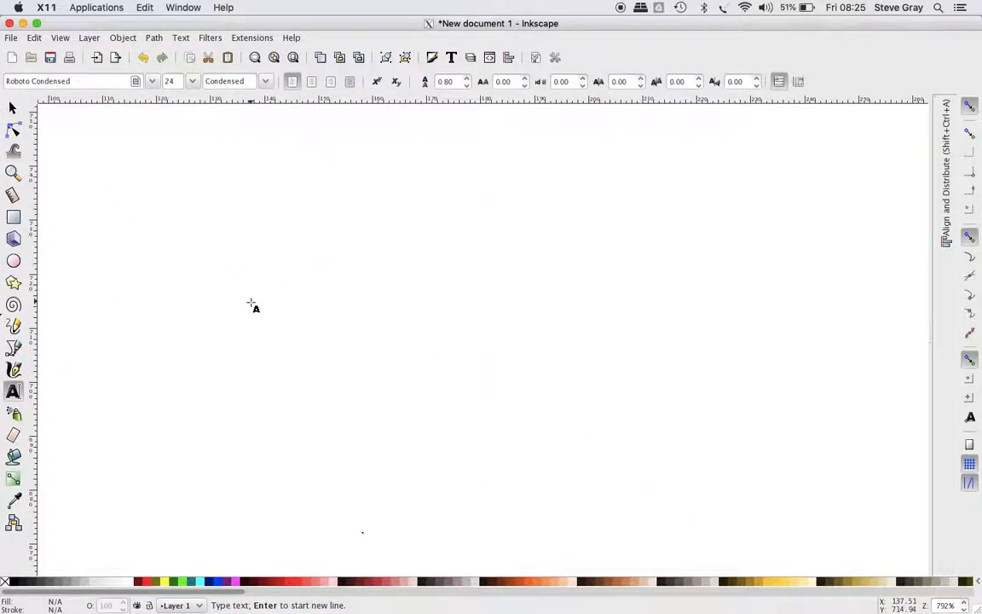
- Write 'hope' with the Text tool and restyle it in the Amatic SC font, giving 'HOPE'
text(hope)
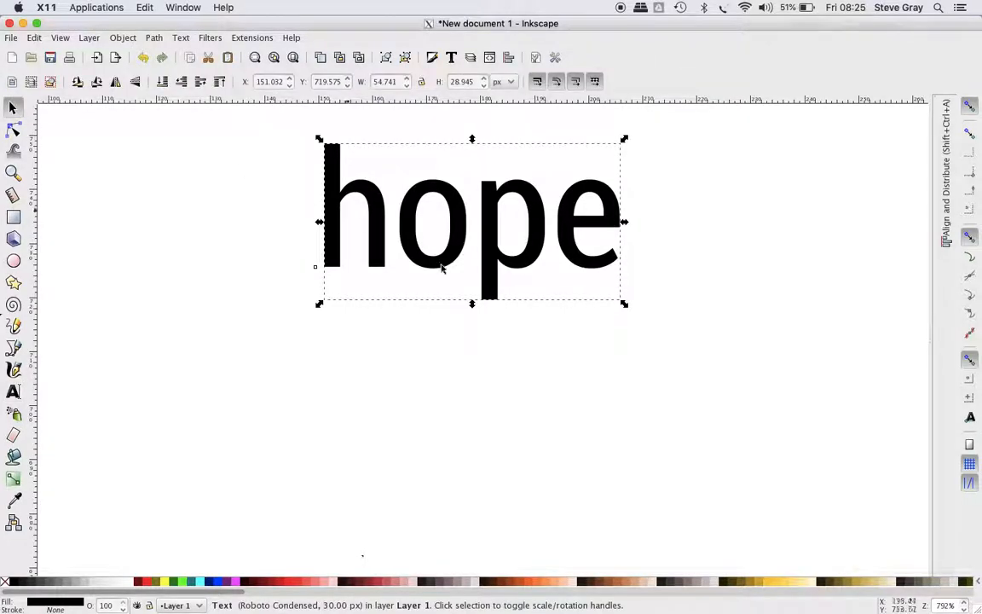
click(13, 392)
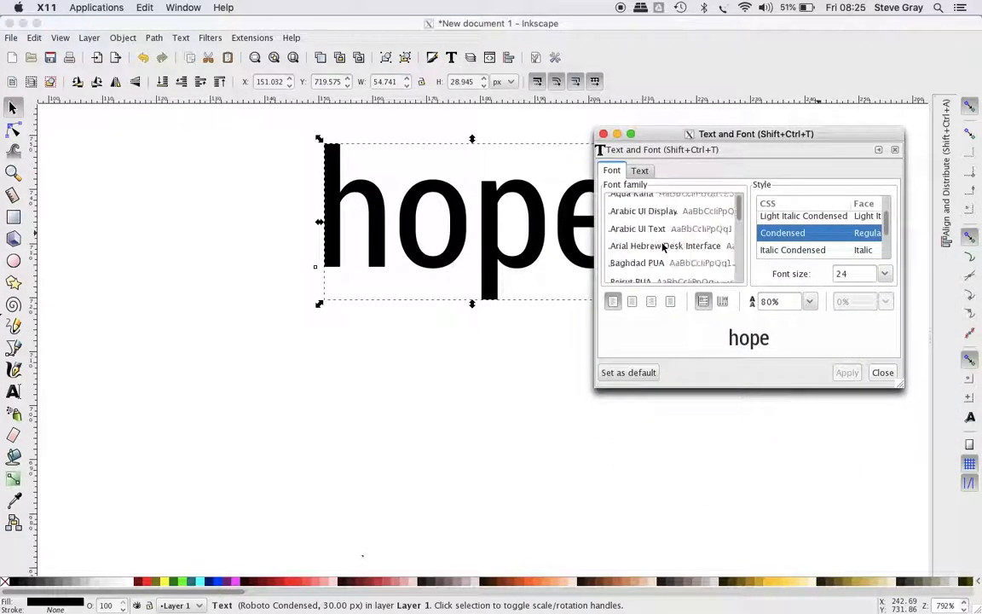
scroll(down, 3)
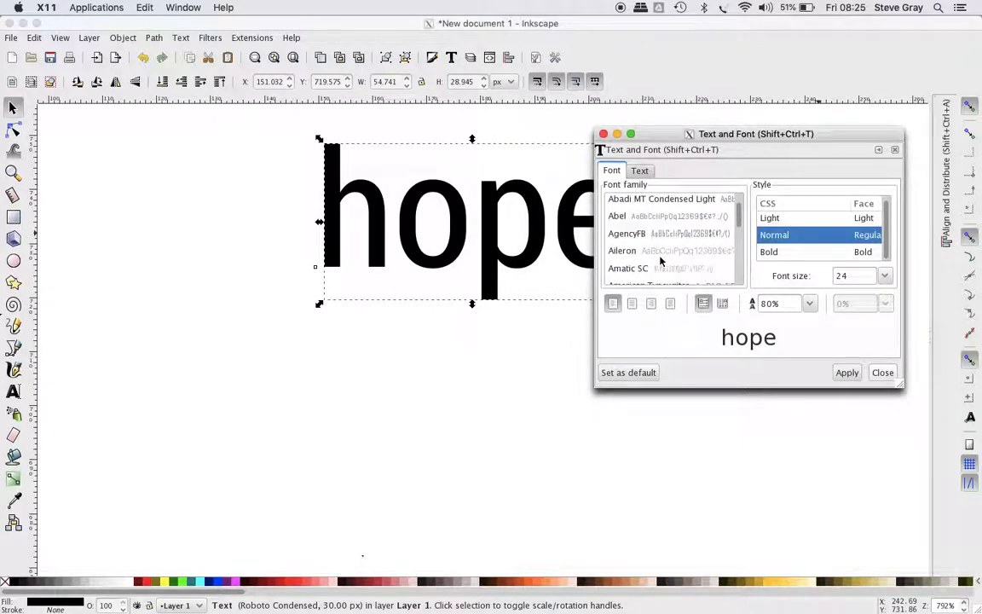
click(620, 251)
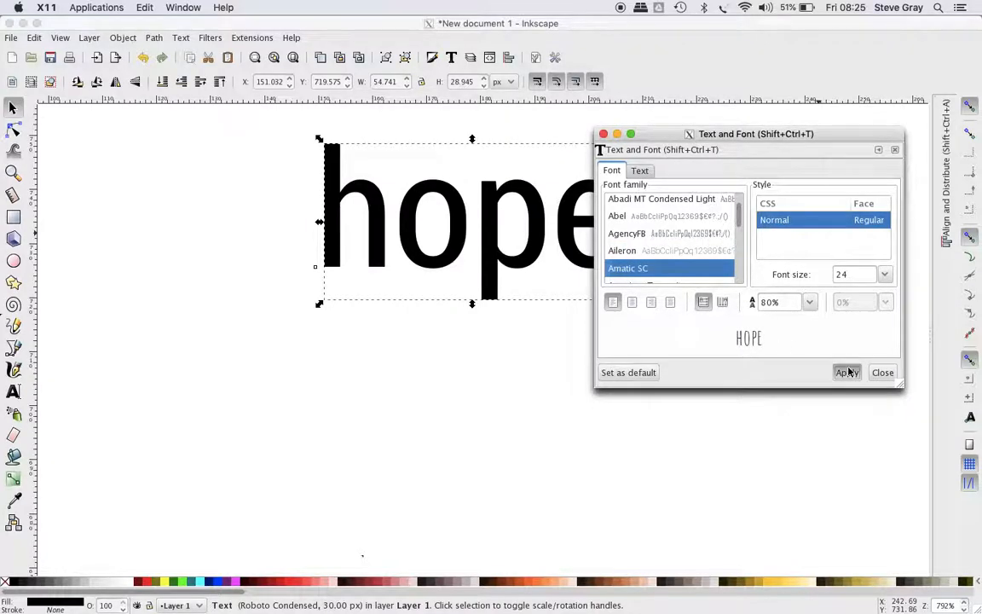
click(845, 372)
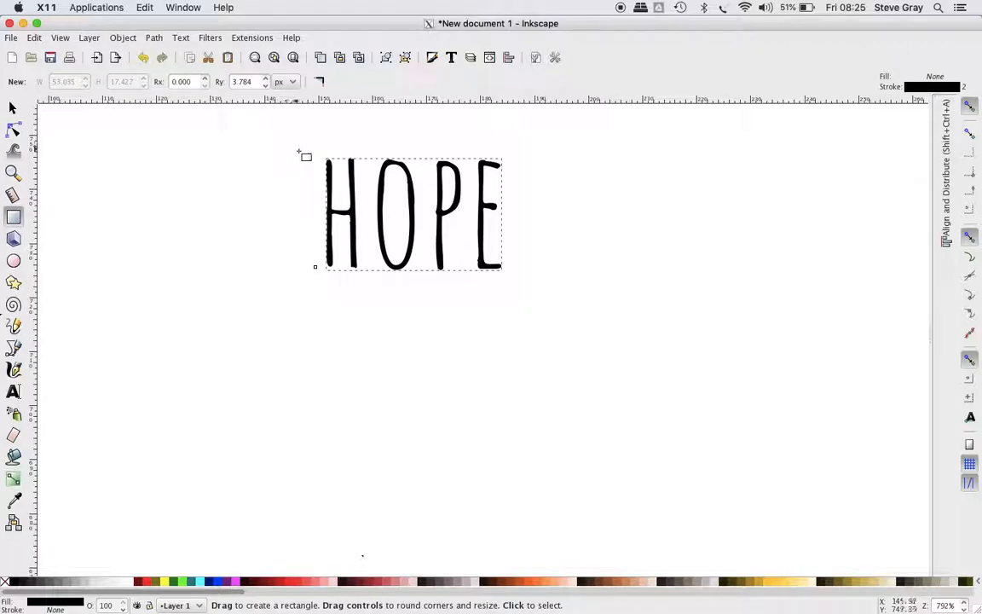
- Draw a rounded rectangle around HOPE and enlarge the word so its letters meet the frame
drag(305, 157, 519, 270)
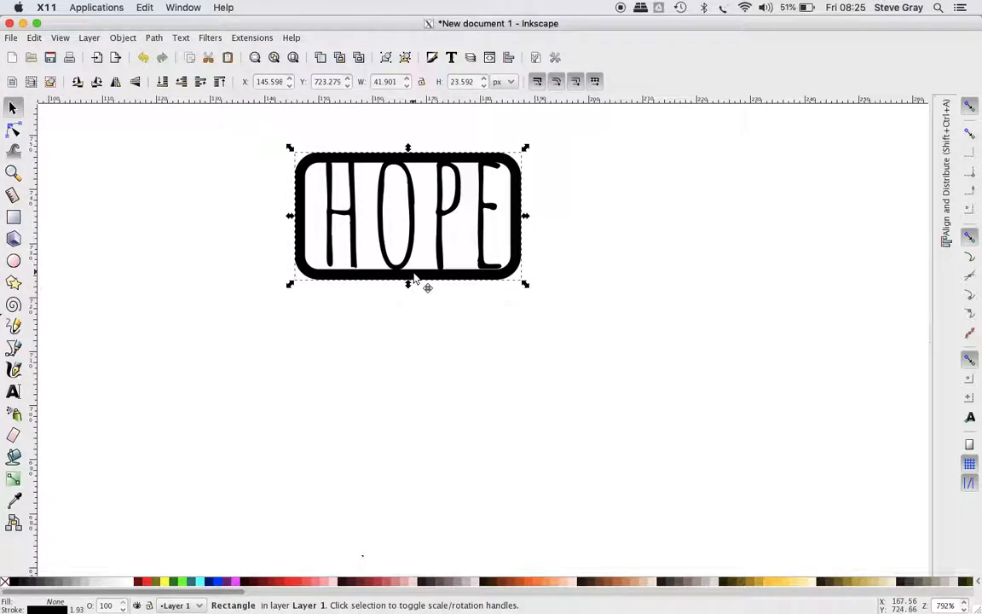
drag(409, 218, 409, 213)
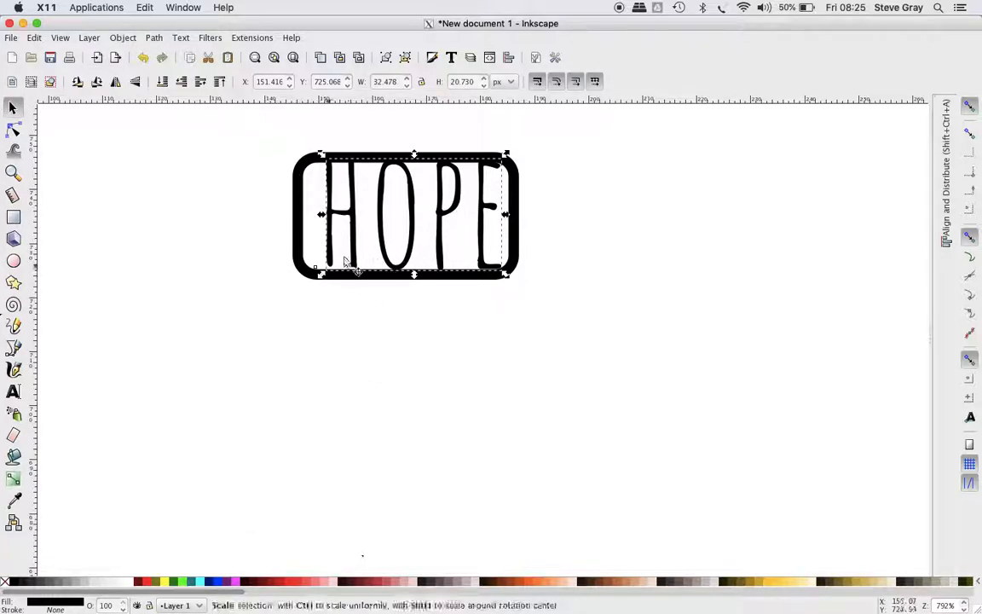
click(13, 129)
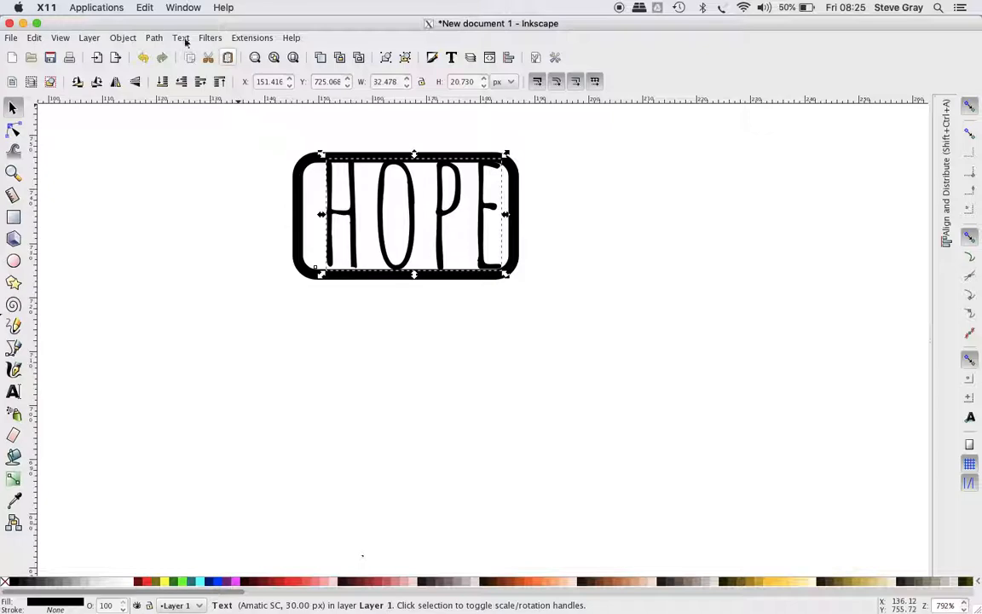
- Reselect the lettering, isolate the letter E and select its end nodes with the Node tool
click(406, 351)
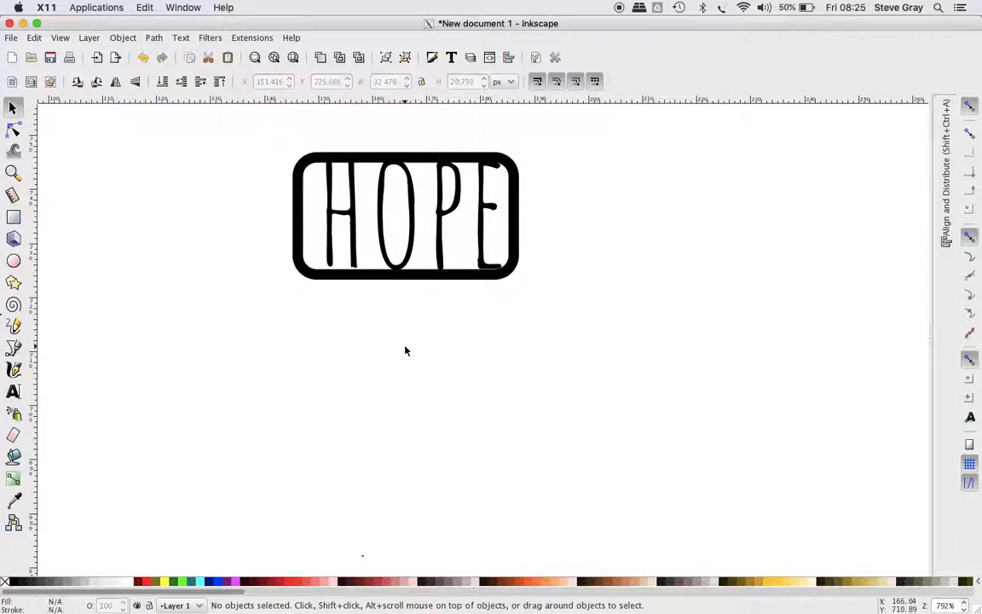
click(405, 214)
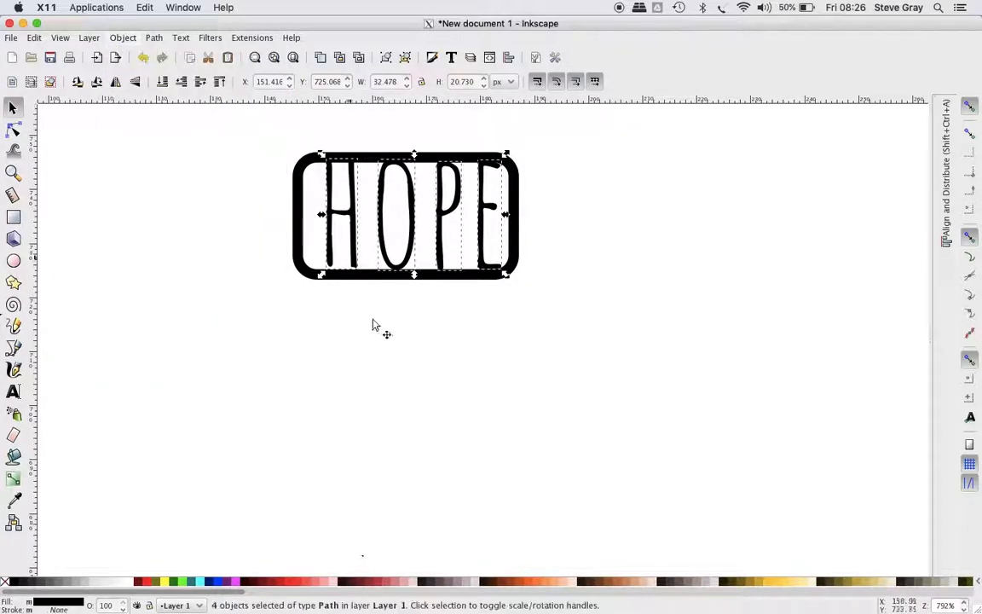
click(340, 213)
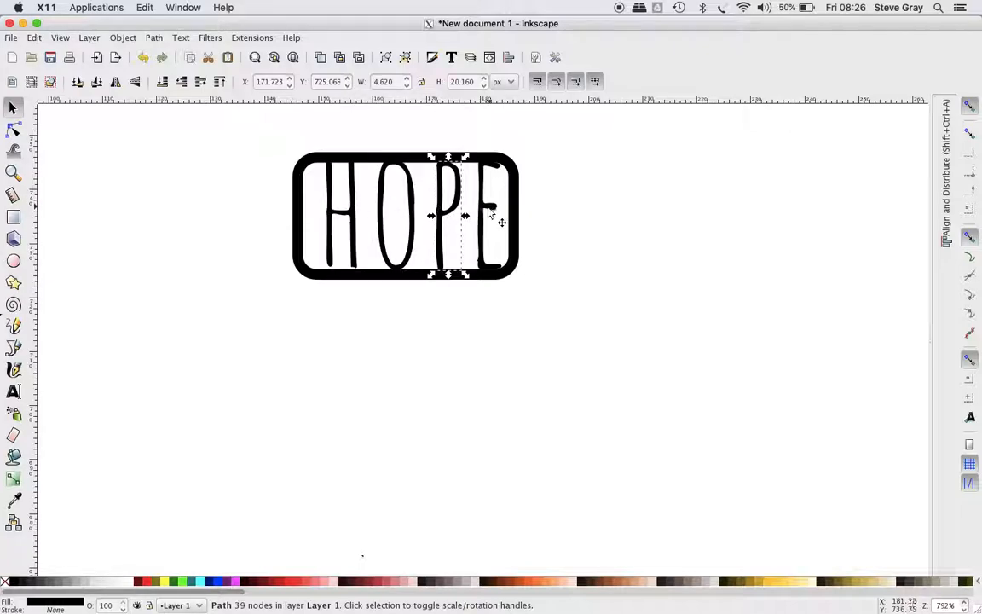
click(14, 130)
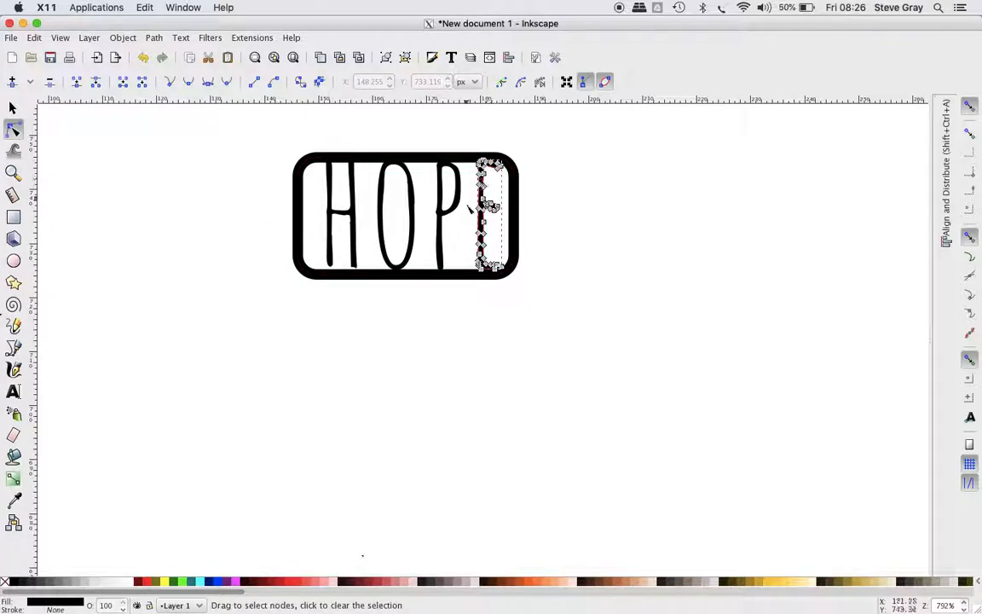
drag(498, 170, 702, 242)
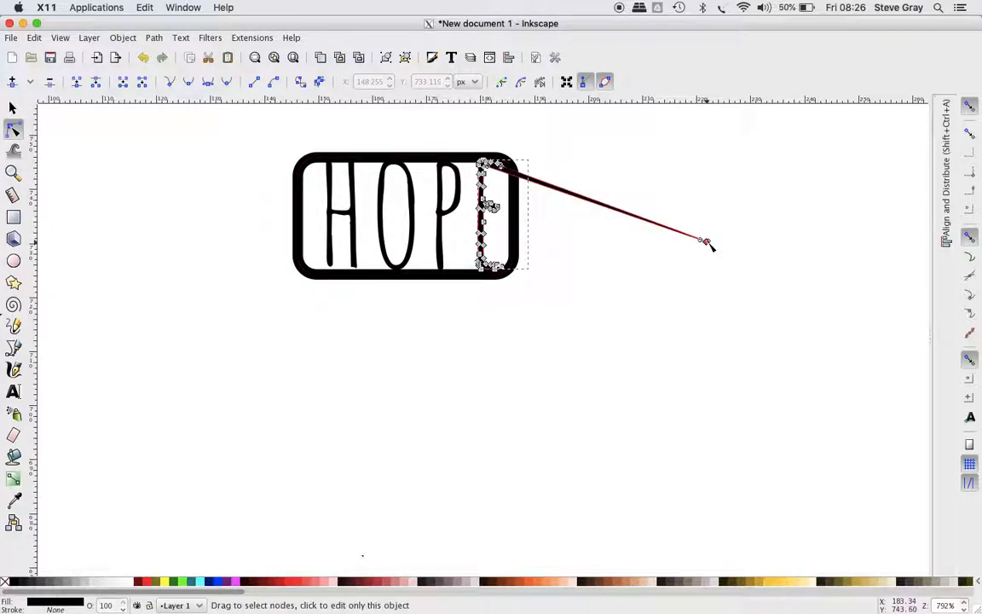
drag(702, 242, 672, 330)
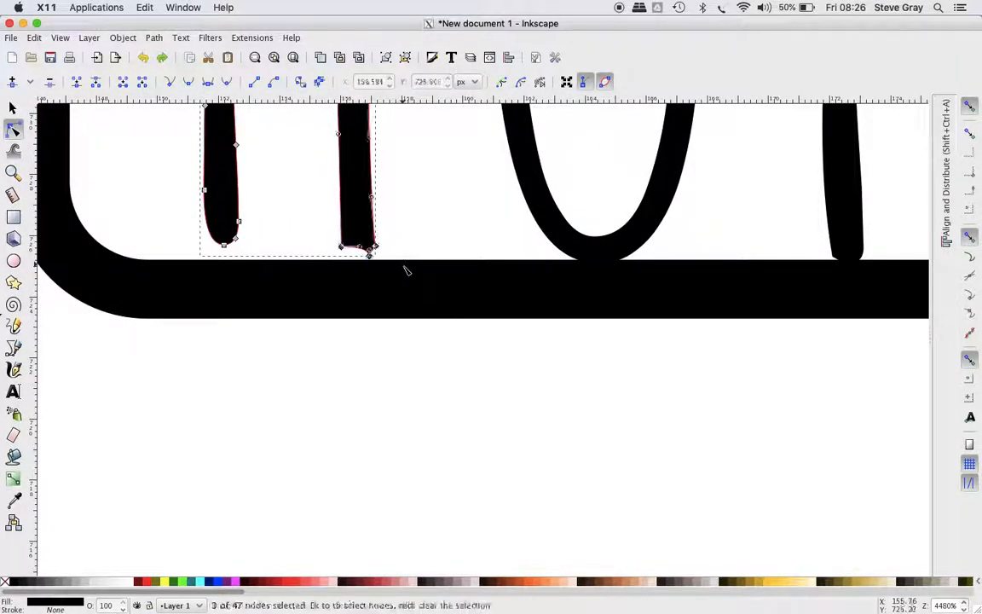
- Drag the letter's bottom end nodes down so the stroke extends into the frame
drag(369, 249, 368, 371)
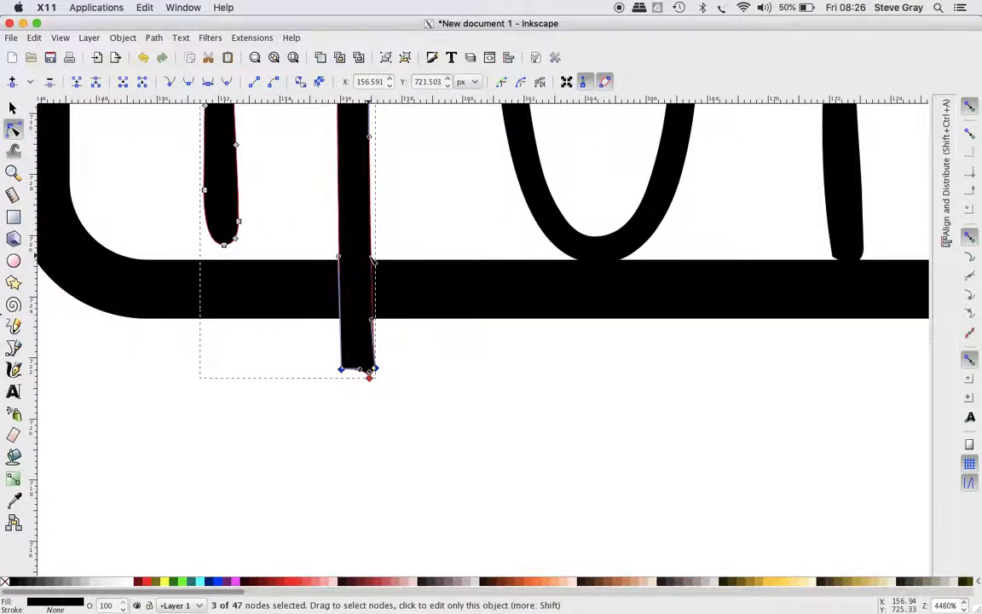
drag(368, 369, 368, 252)
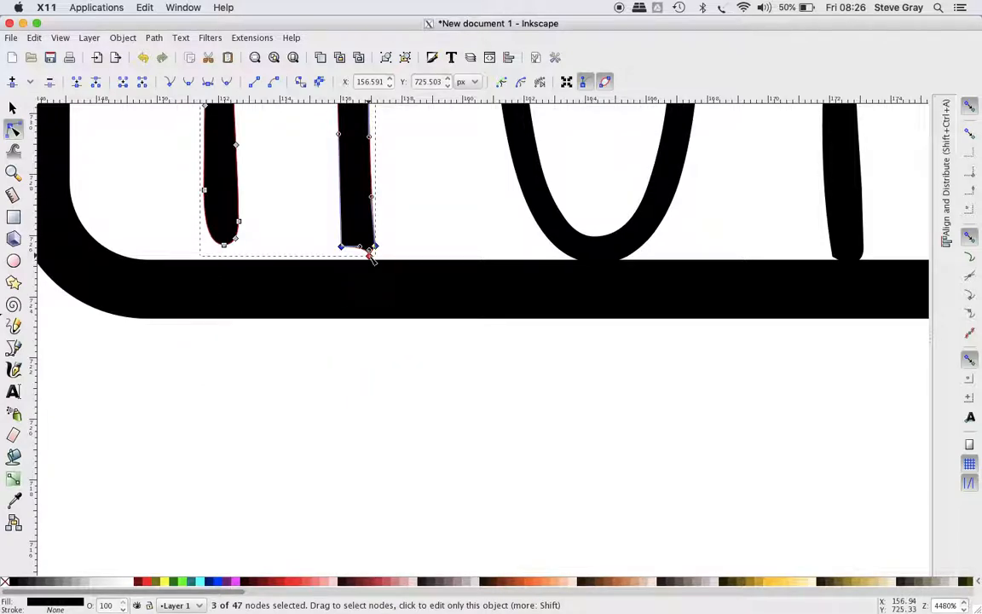
drag(358, 248, 366, 283)
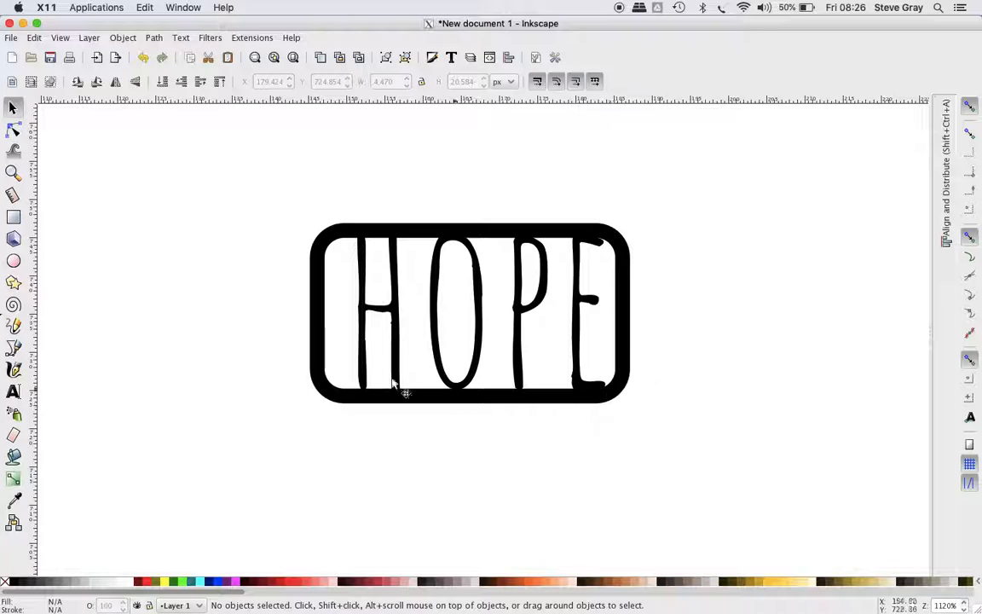
- Select the rounded frame and convert it into an editable path with Object to Path
click(405, 389)
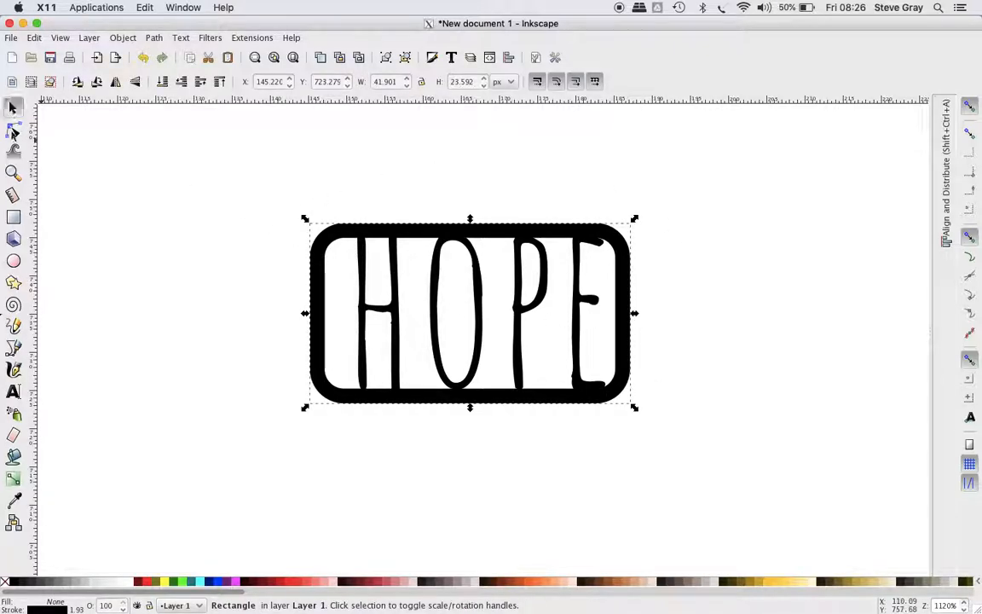
click(14, 129)
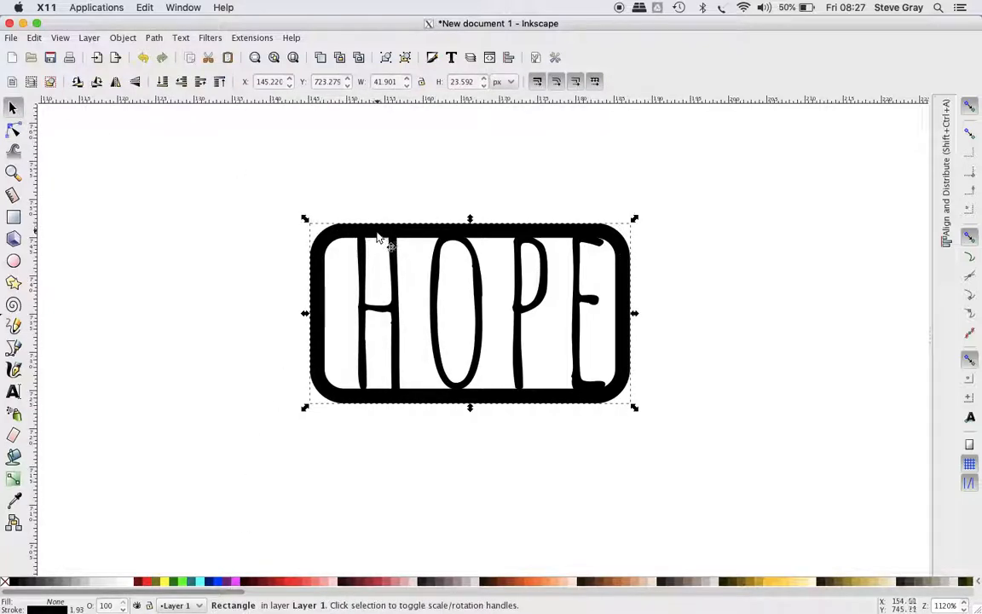
click(153, 37)
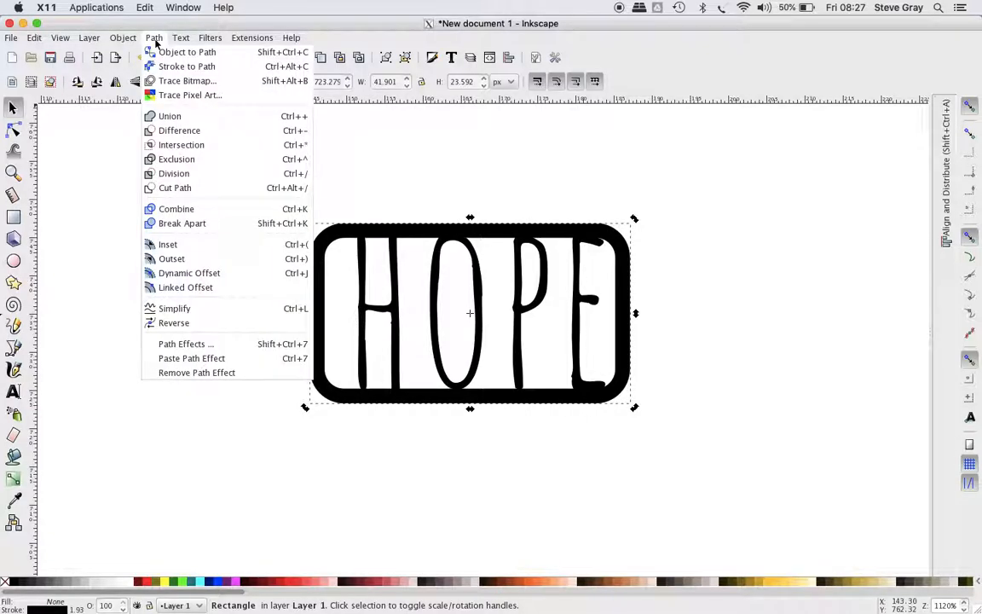
mouse_move(187, 67)
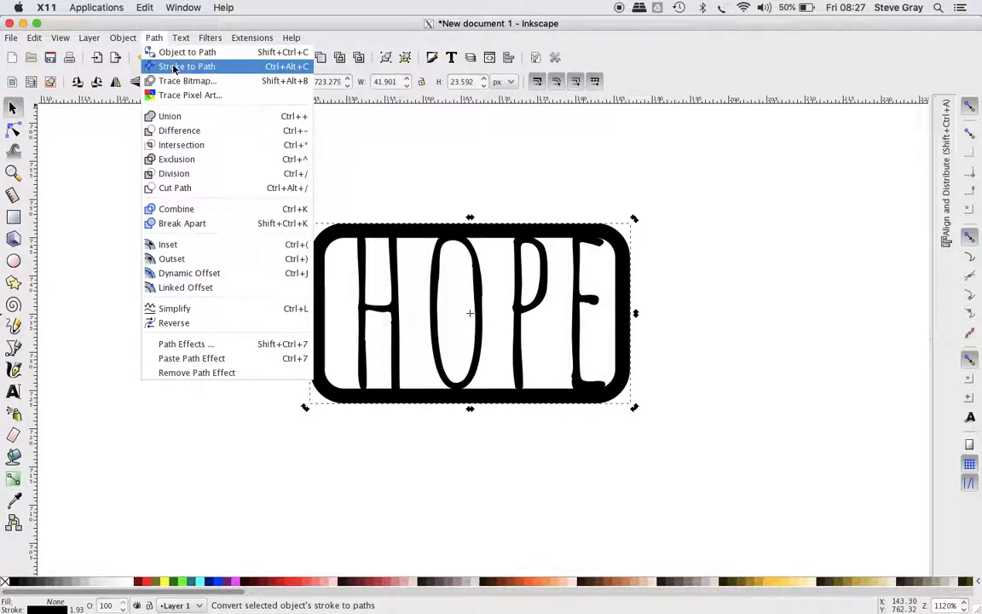
mouse_move(188, 51)
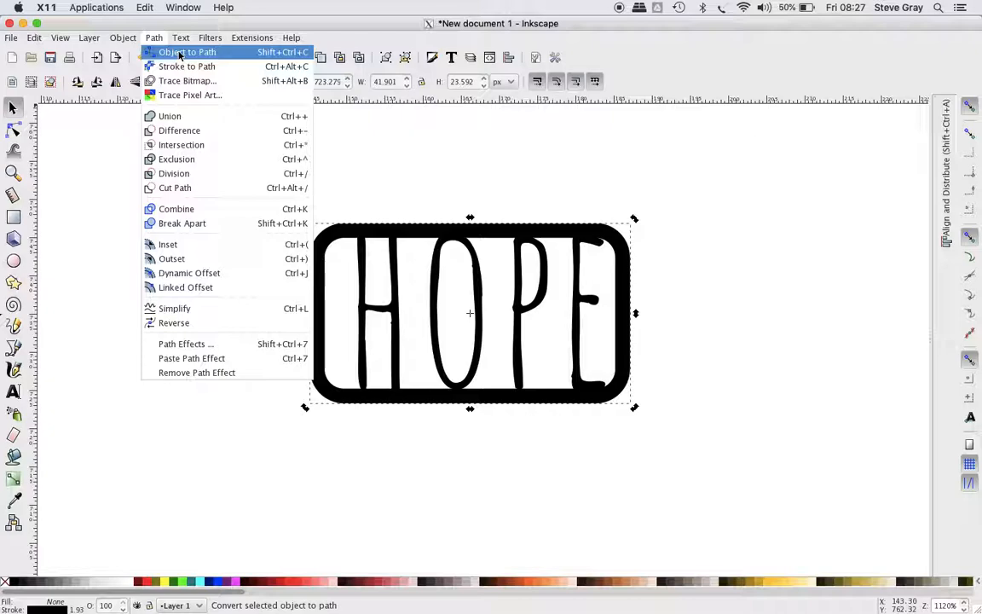
click(188, 51)
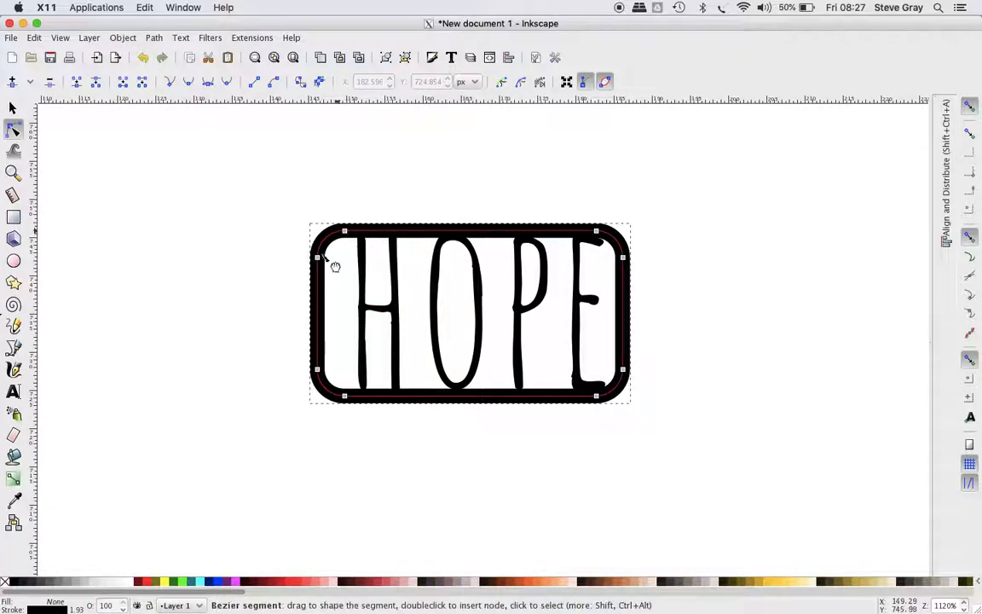
- Pull the frame's bottom-left corner into a pointed speech-bubble tail and tidy the nodes where it meets the side
drag(344, 230, 254, 256)
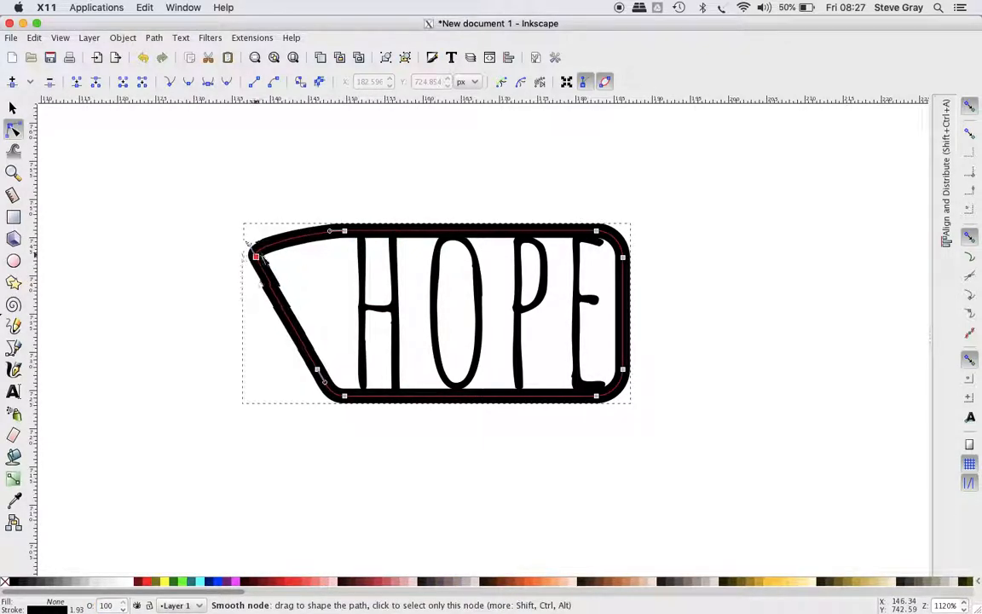
drag(256, 255, 315, 262)
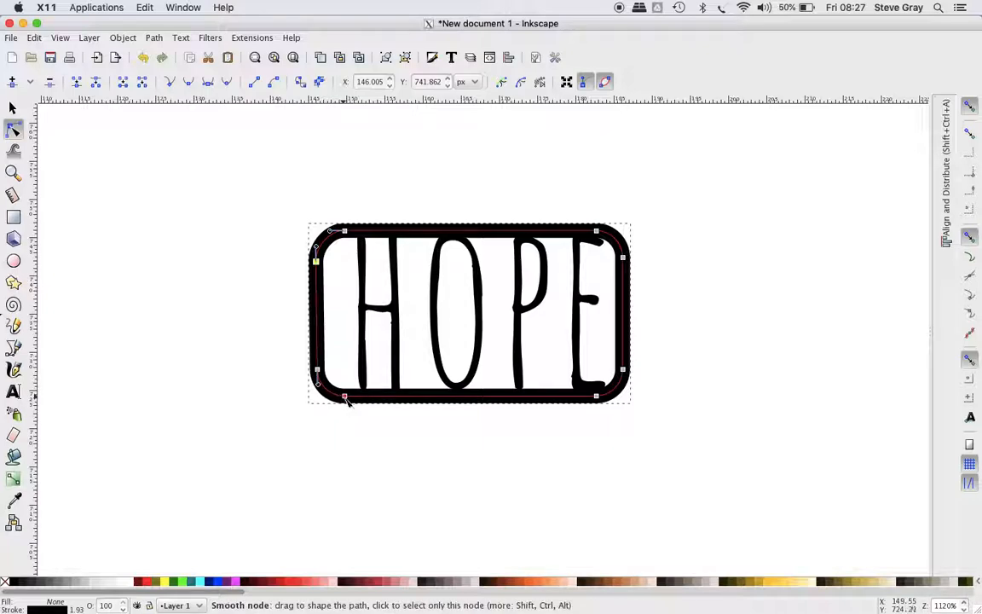
drag(345, 399, 271, 399)
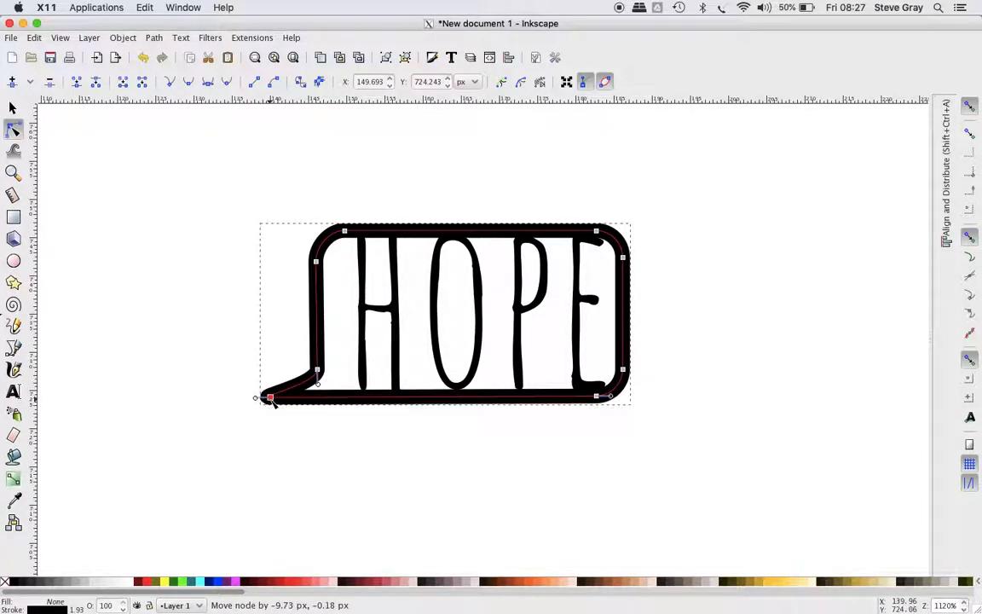
drag(271, 399, 317, 365)
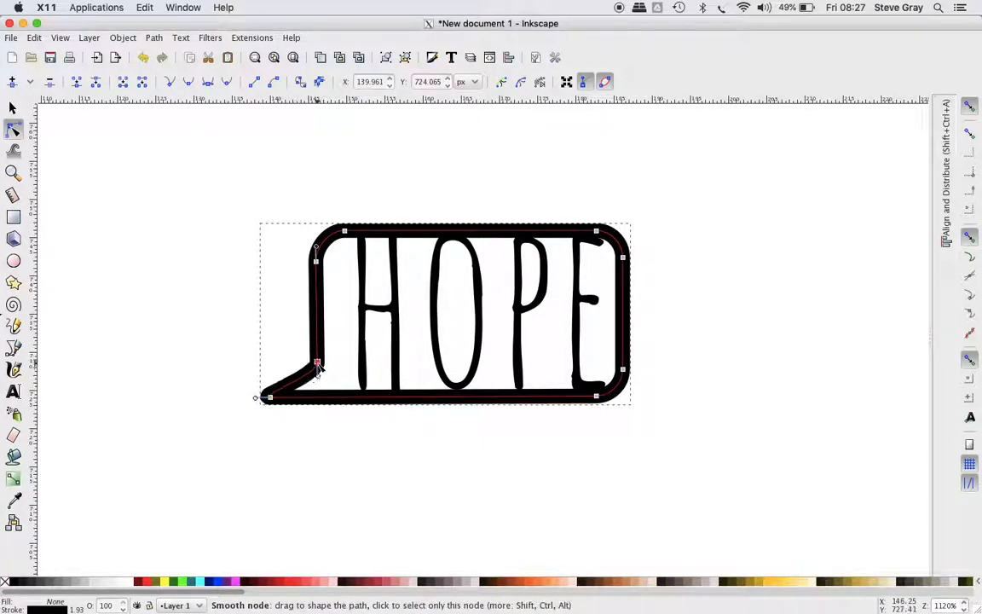
drag(317, 361, 317, 353)
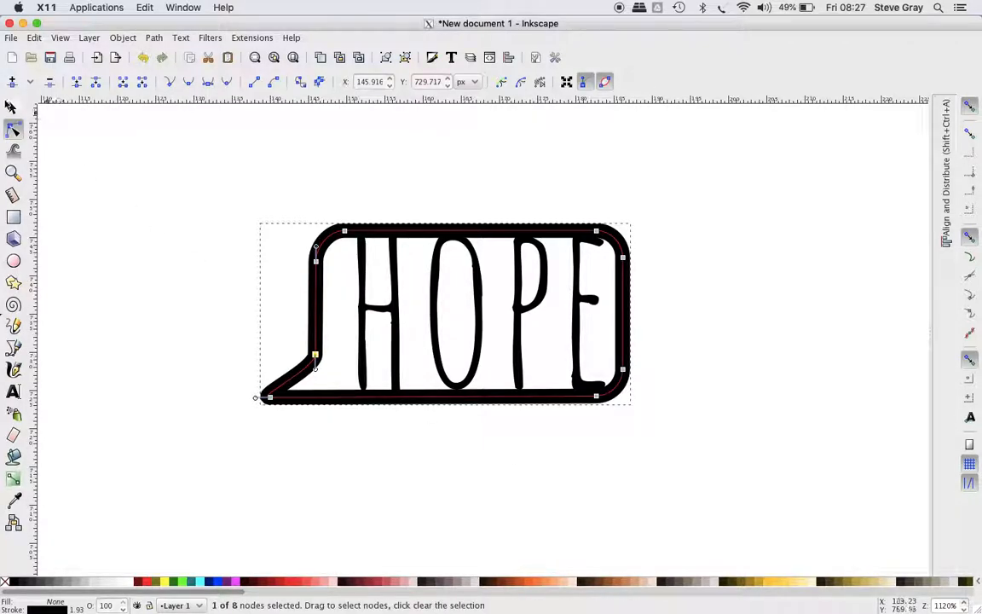
mouse_move(344, 240)
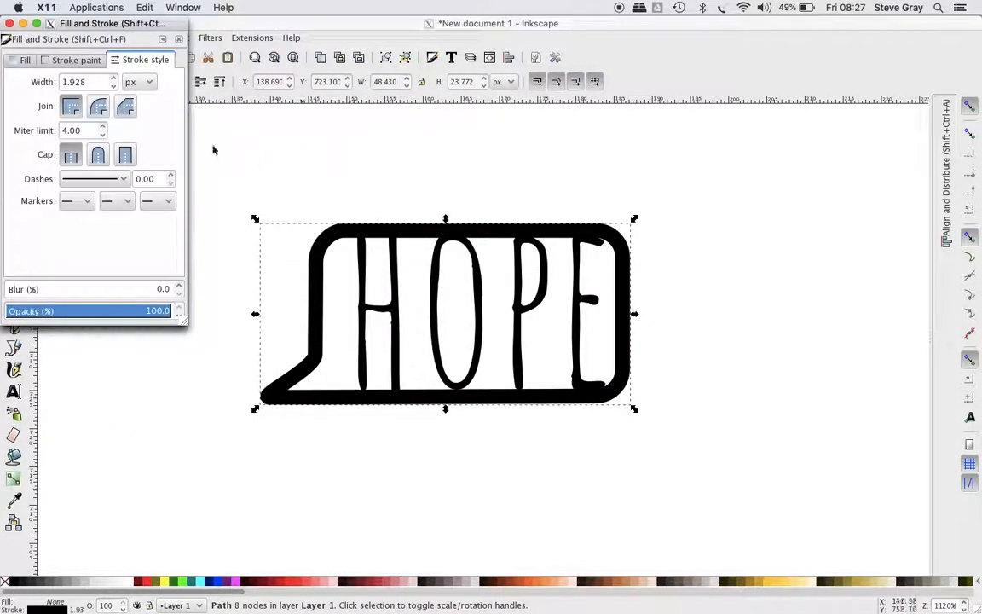
- Give the bubble outline a 1.5 px stroke width in Fill and Stroke and reselect the shape on the canvas
text(1)
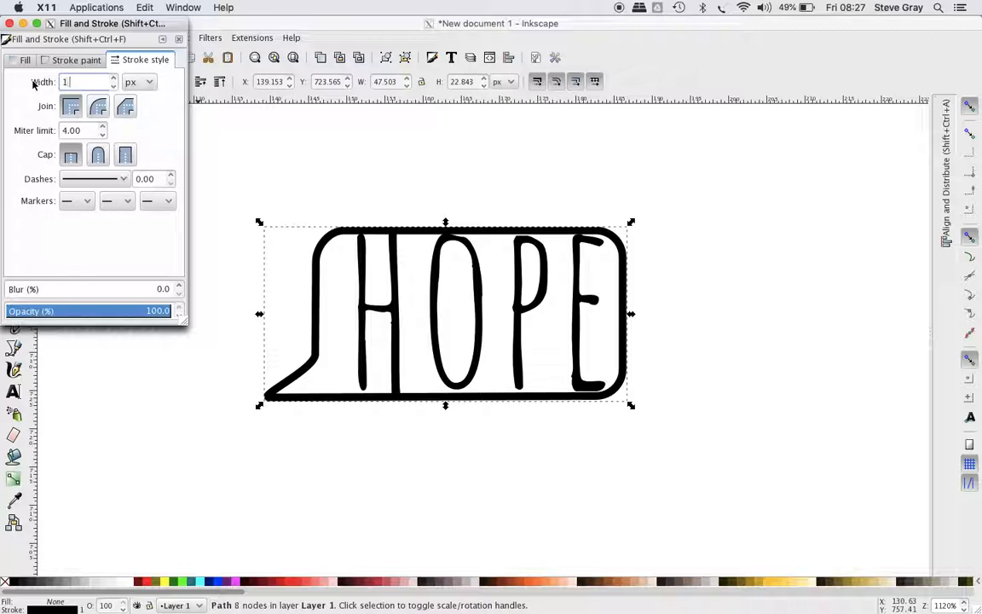
text(1.500)
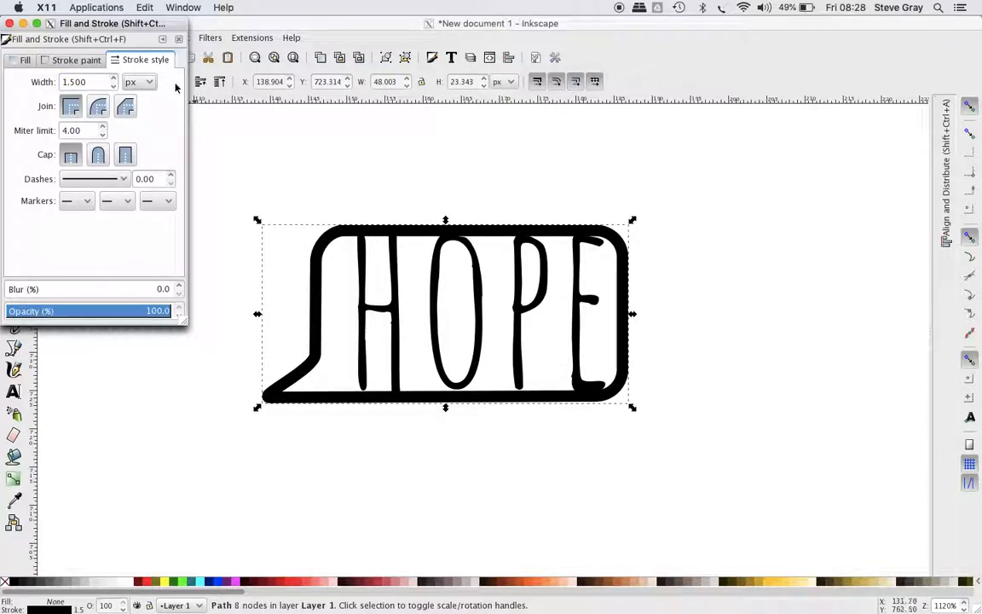
click(178, 39)
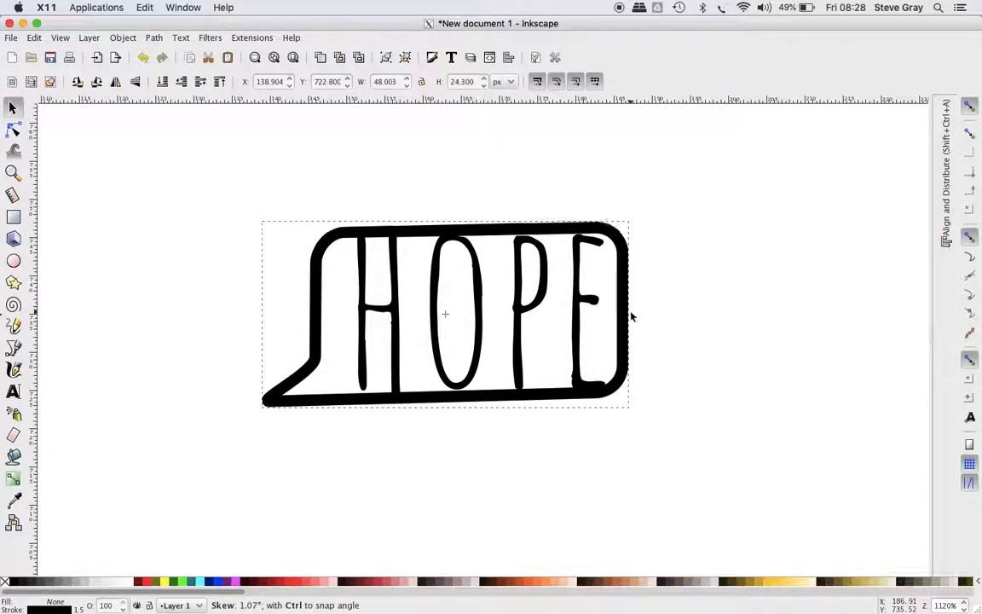
click(570, 292)
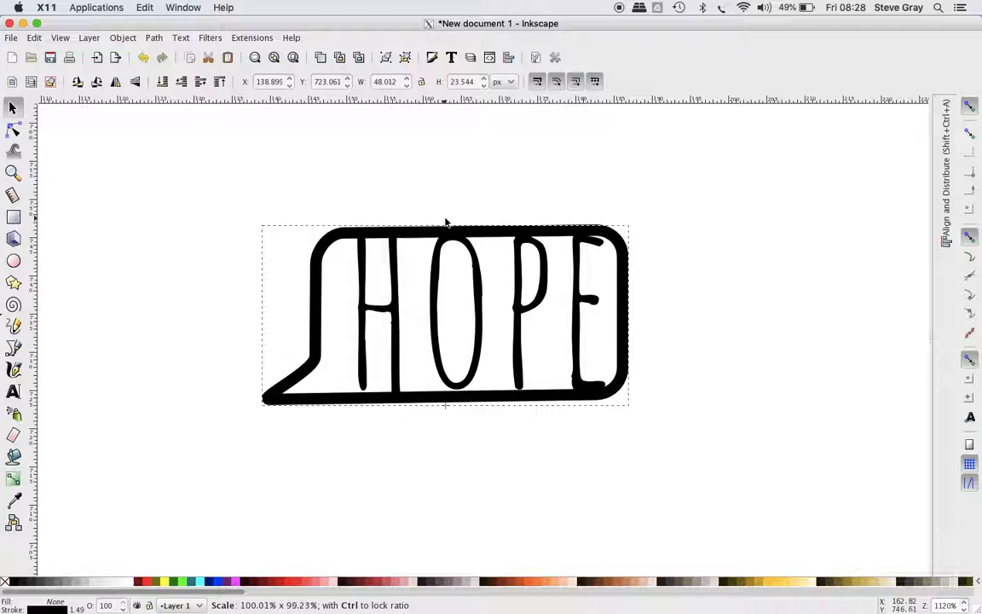
click(447, 315)
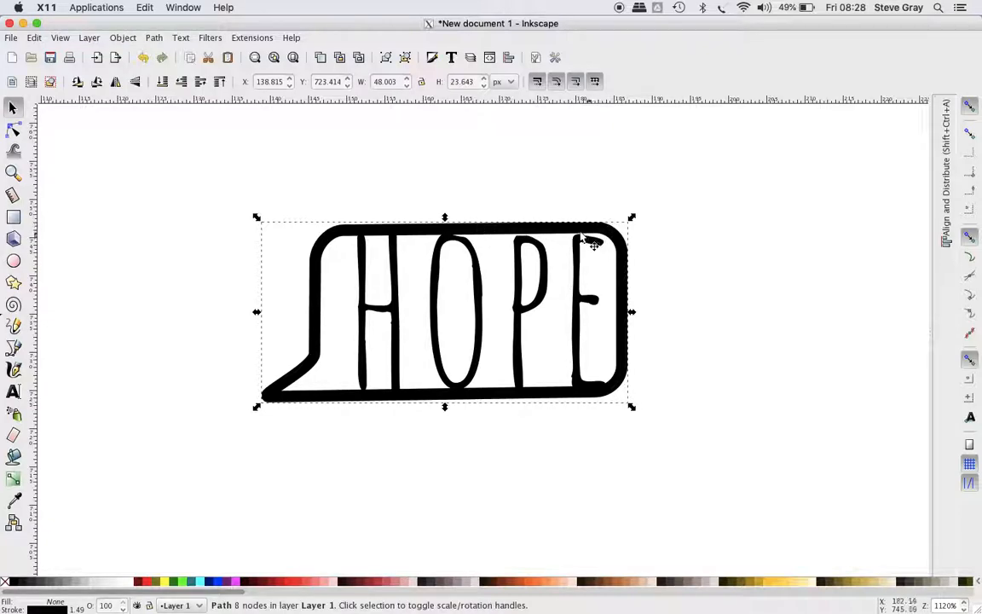
- Shift the bubble's left-side nodes and tail inward toward the letters
click(443, 310)
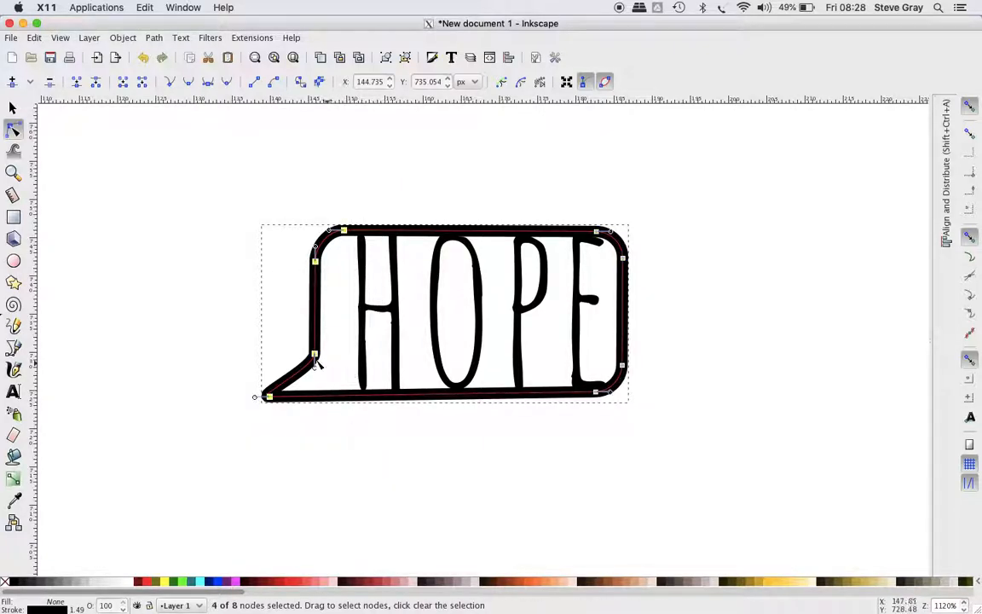
drag(314, 351, 331, 355)
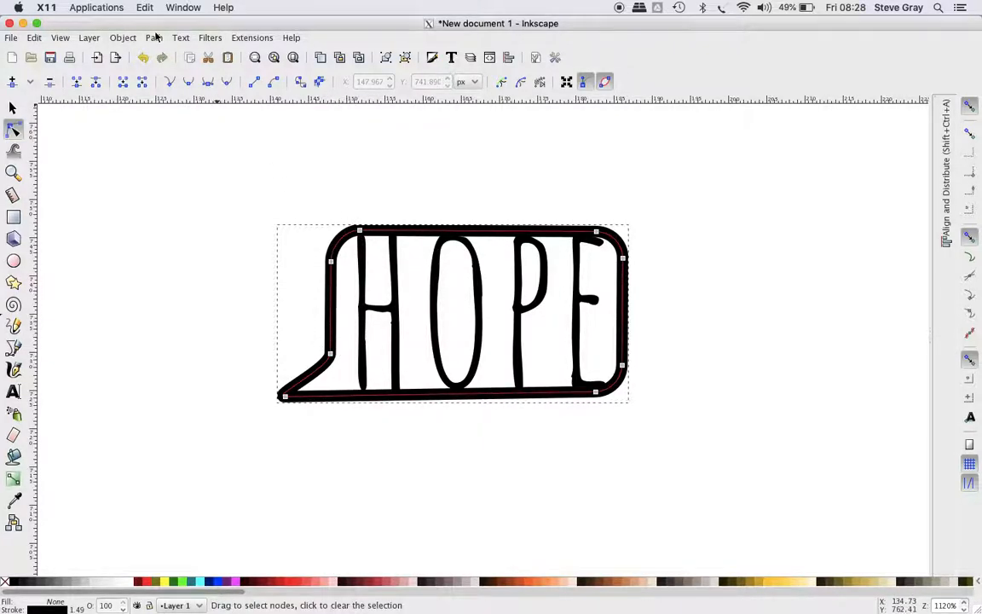
- Convert the outline's stroke into a filled path with Stroke to Path and reshape its nodes near the tail
click(154, 37)
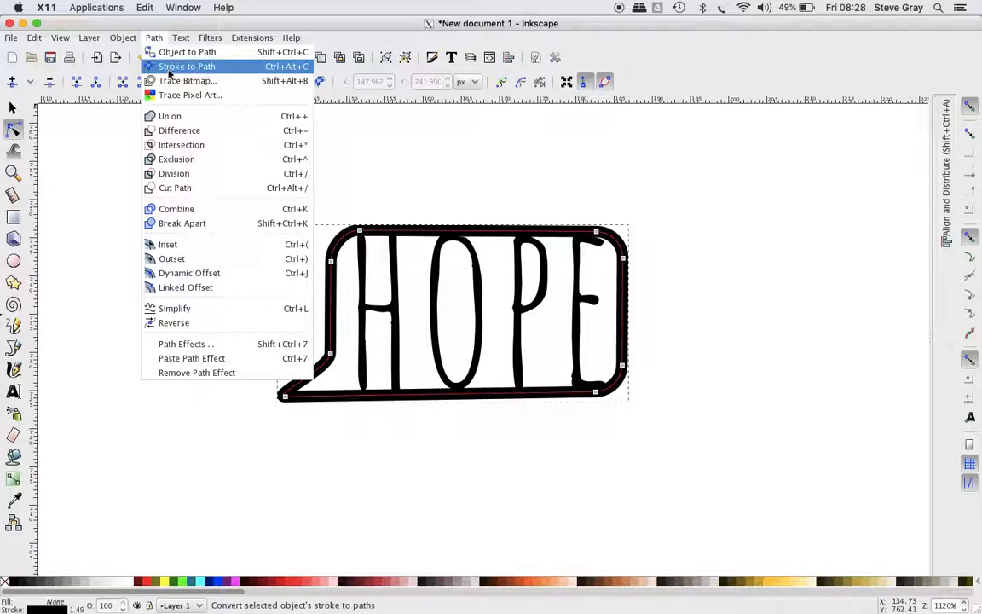
click(186, 67)
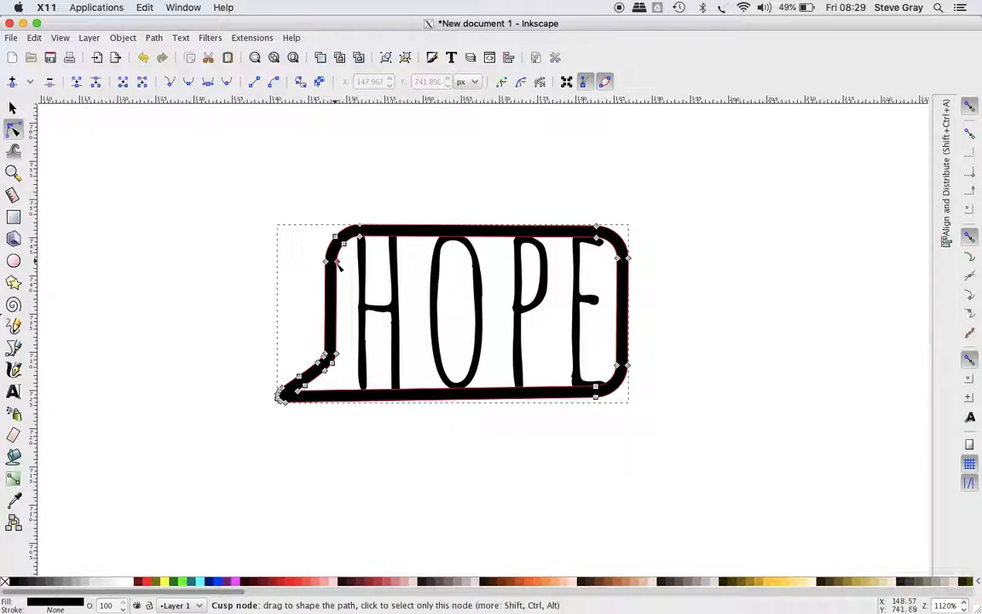
drag(338, 264, 349, 316)
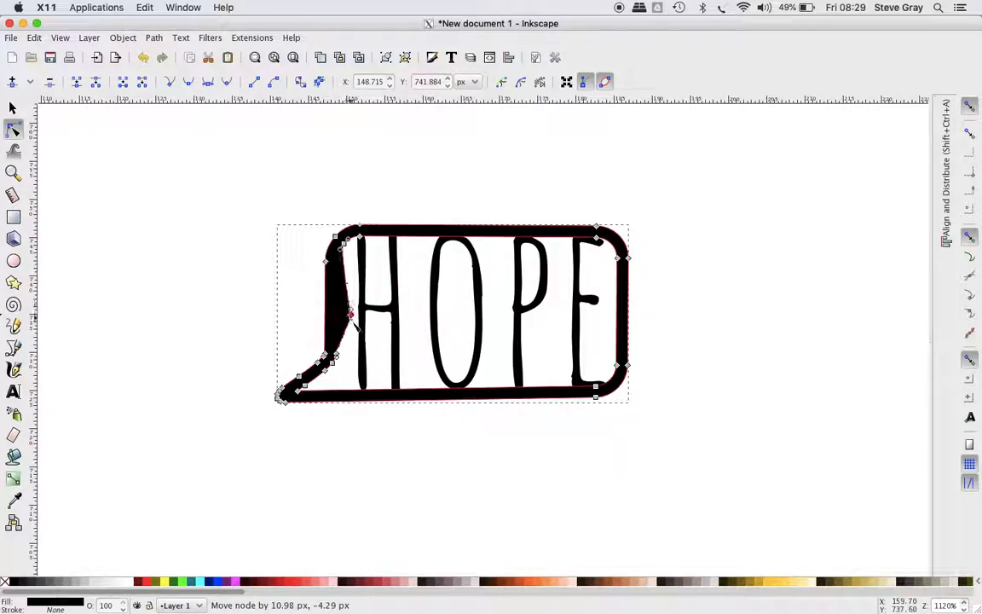
drag(349, 314, 335, 293)
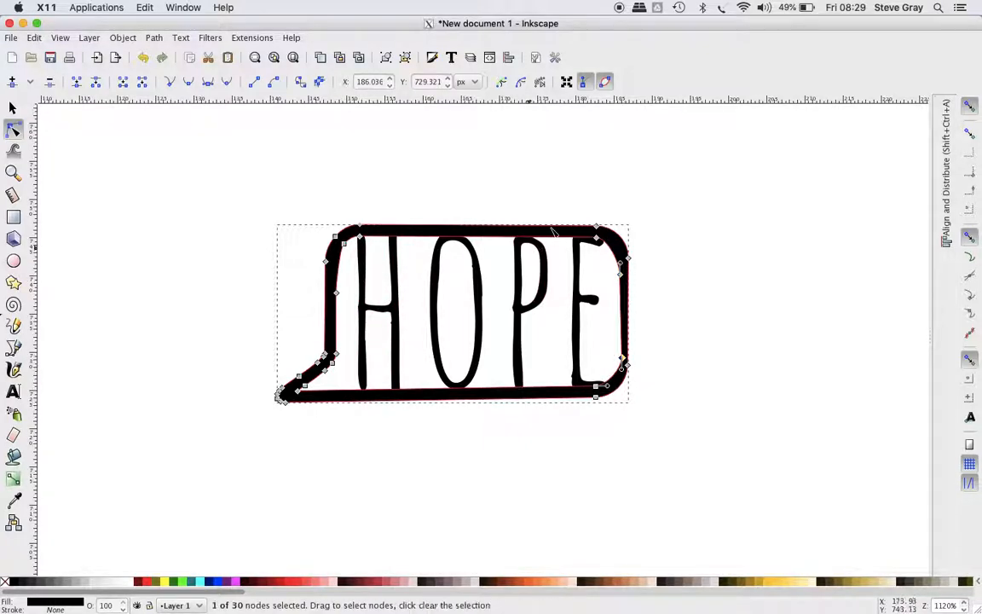
drag(597, 235, 598, 235)
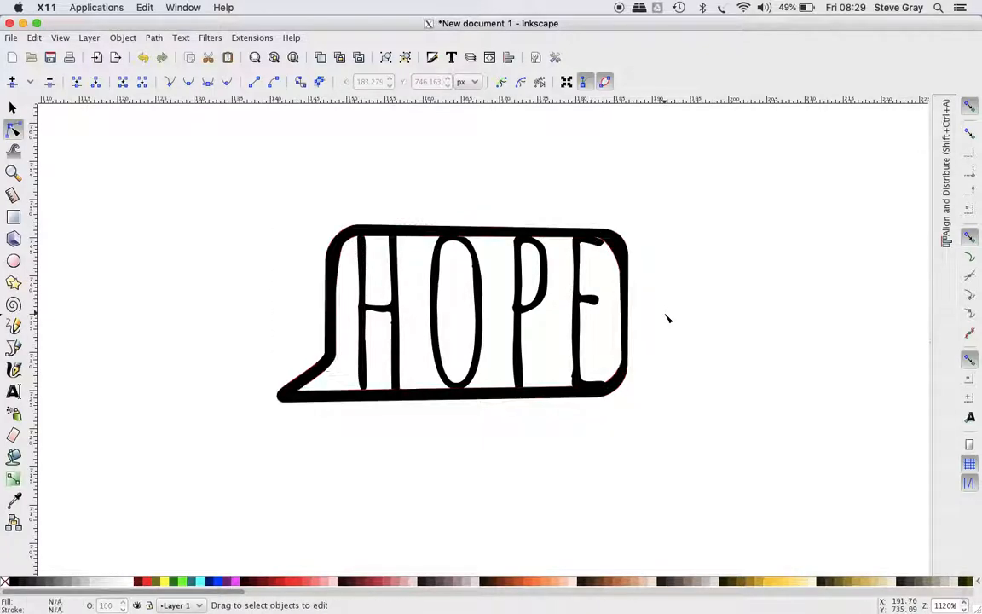
click(372, 266)
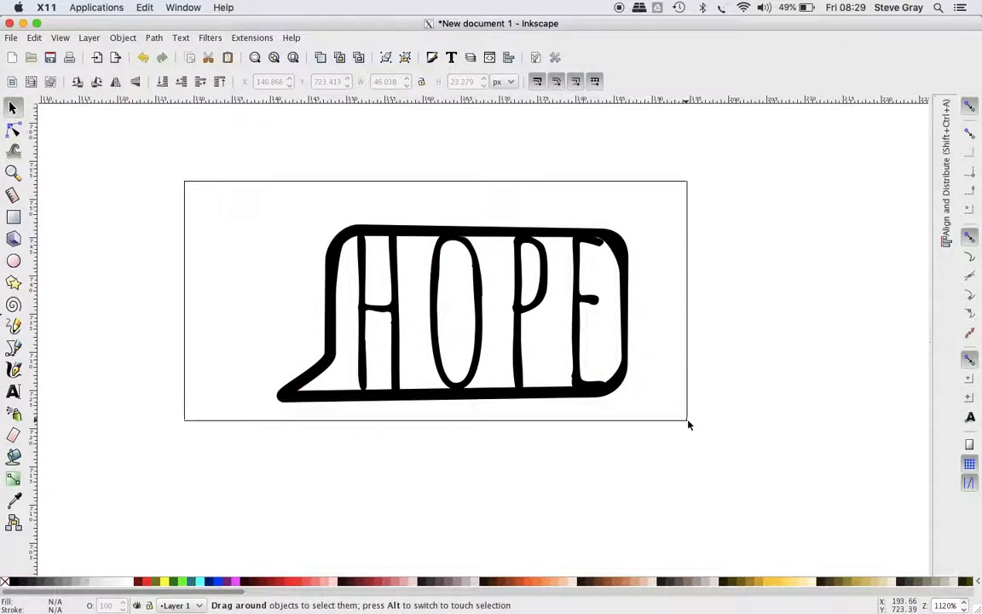
- Union the HOPE letters and the bubble outline into one fused shape
click(154, 38)
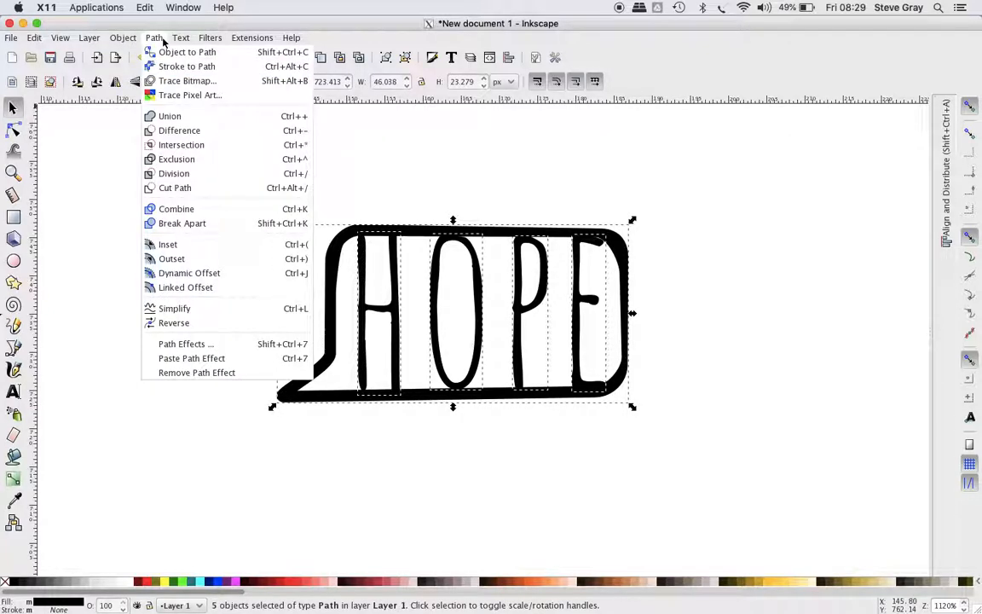
mouse_move(170, 116)
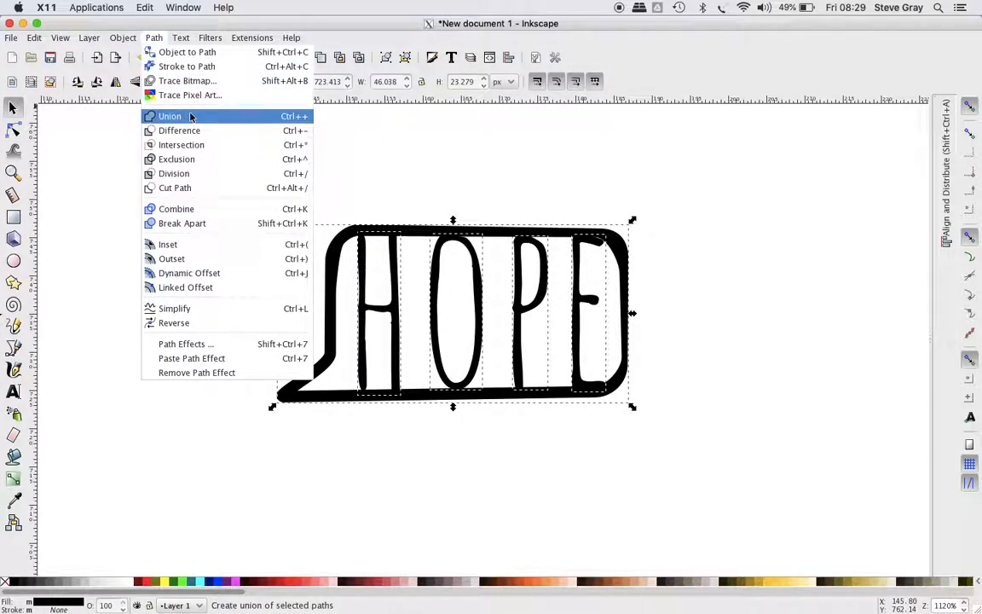
click(169, 116)
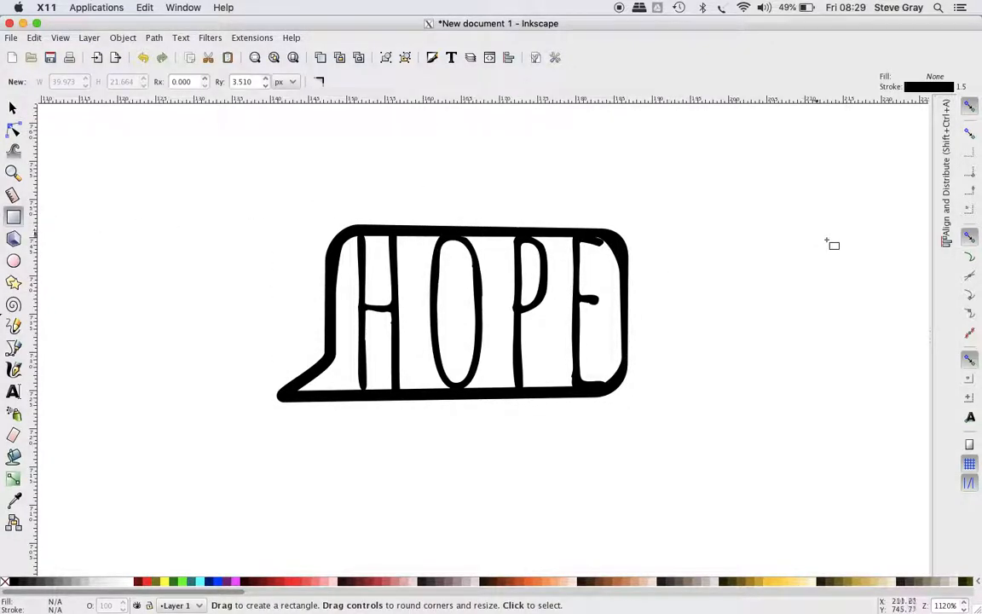
mouse_move(475, 352)
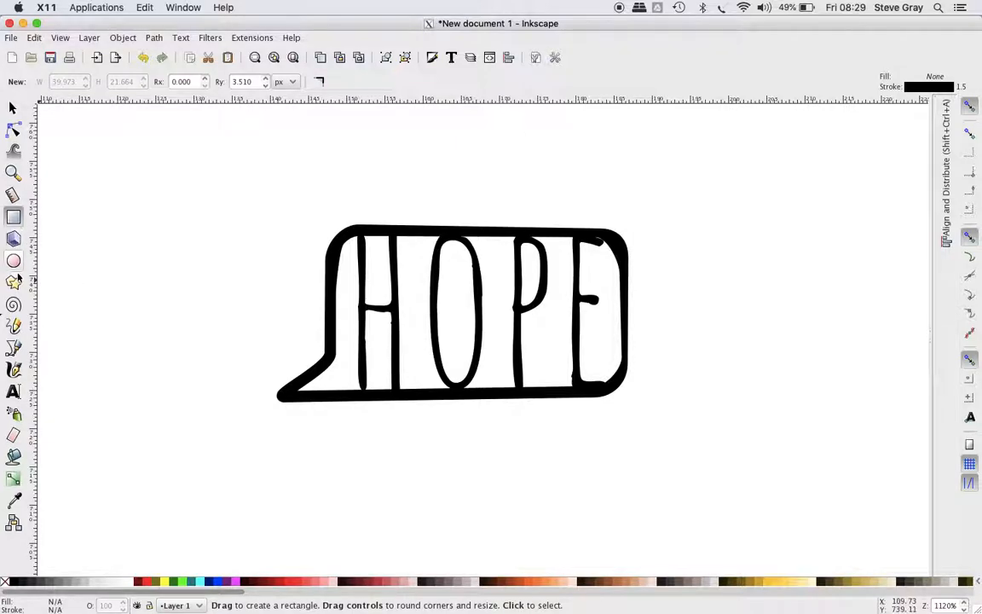
mouse_move(25, 320)
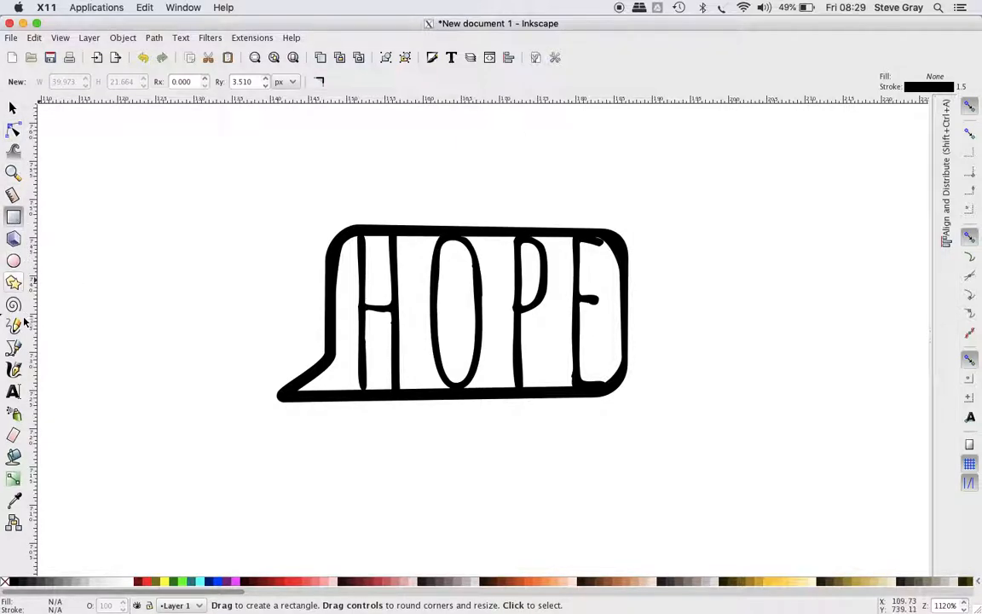
mouse_move(14, 325)
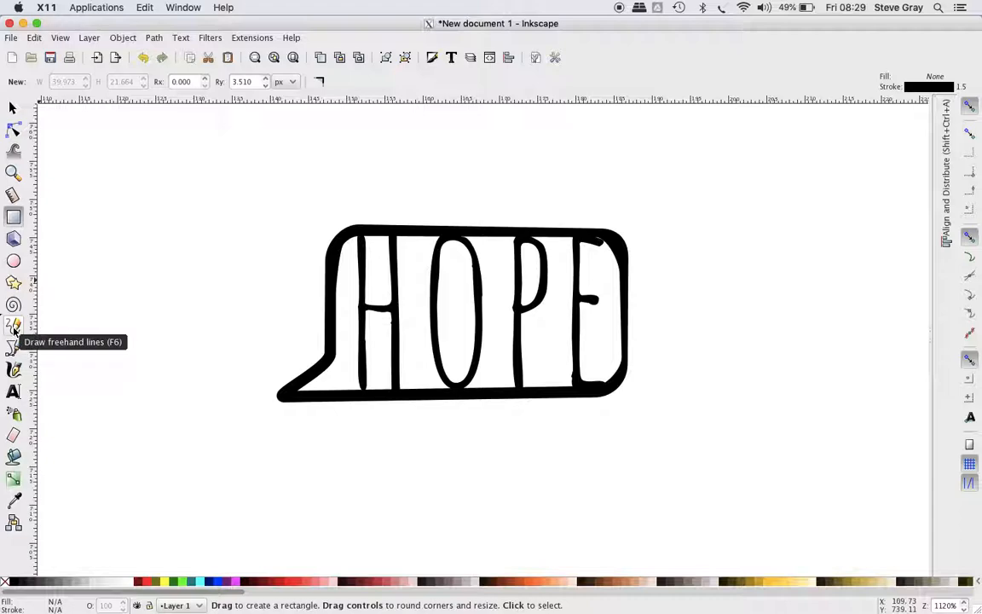
- Draw a Bezier triangle in the tail's inside corner and Union it into the bubble shape
click(13, 327)
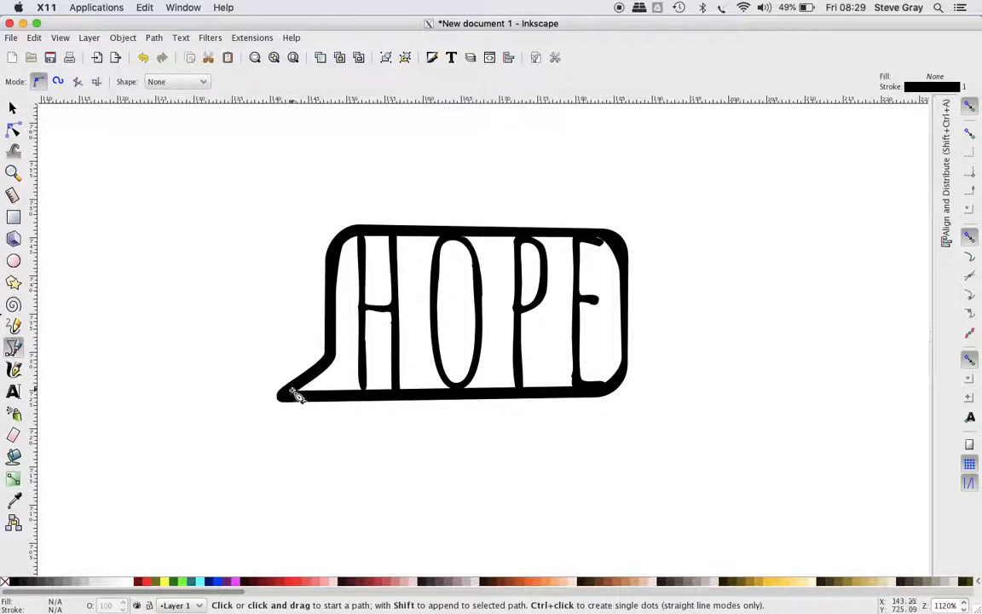
click(288, 392)
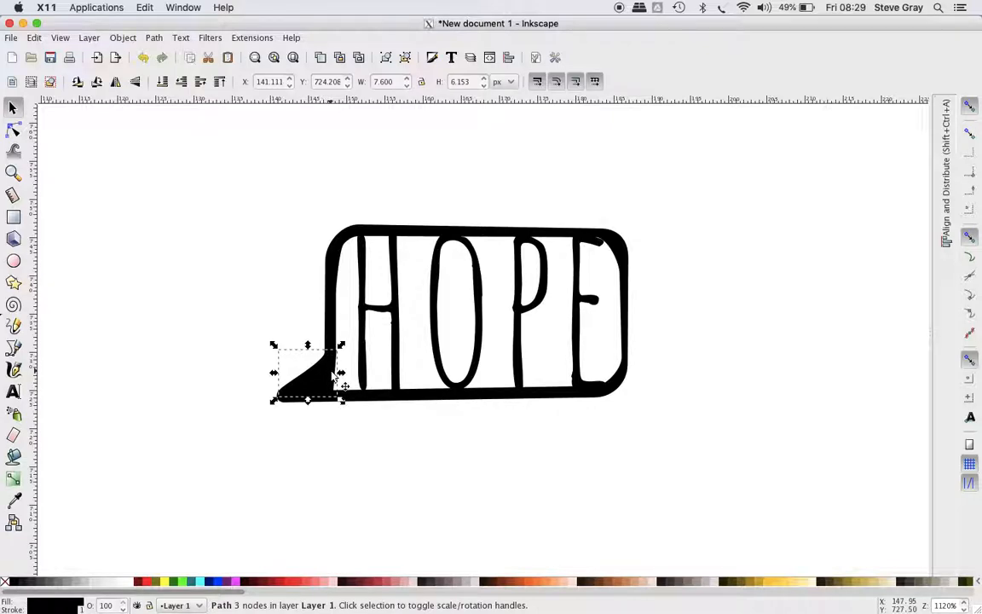
mouse_move(371, 349)
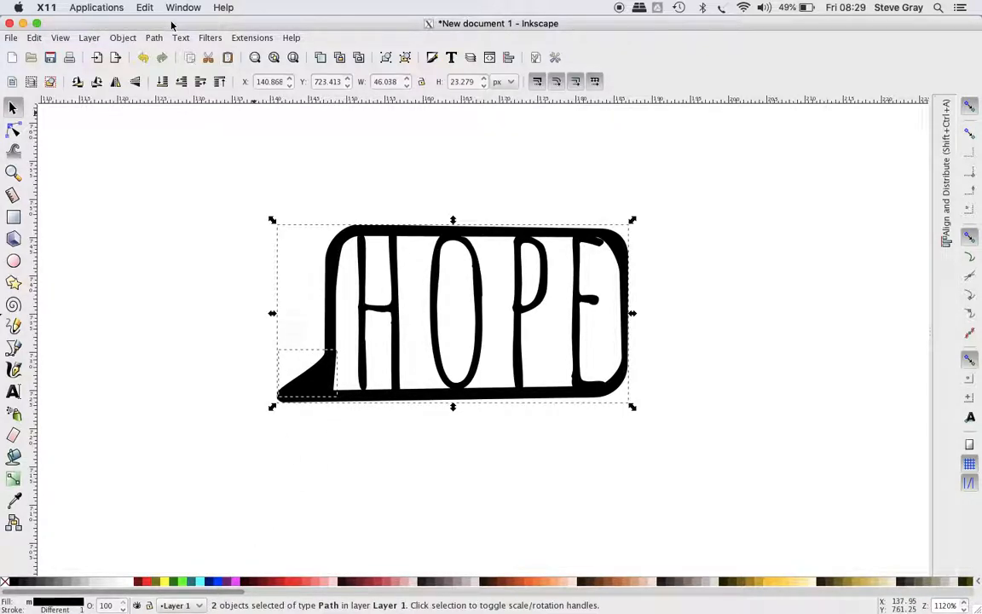
click(153, 38)
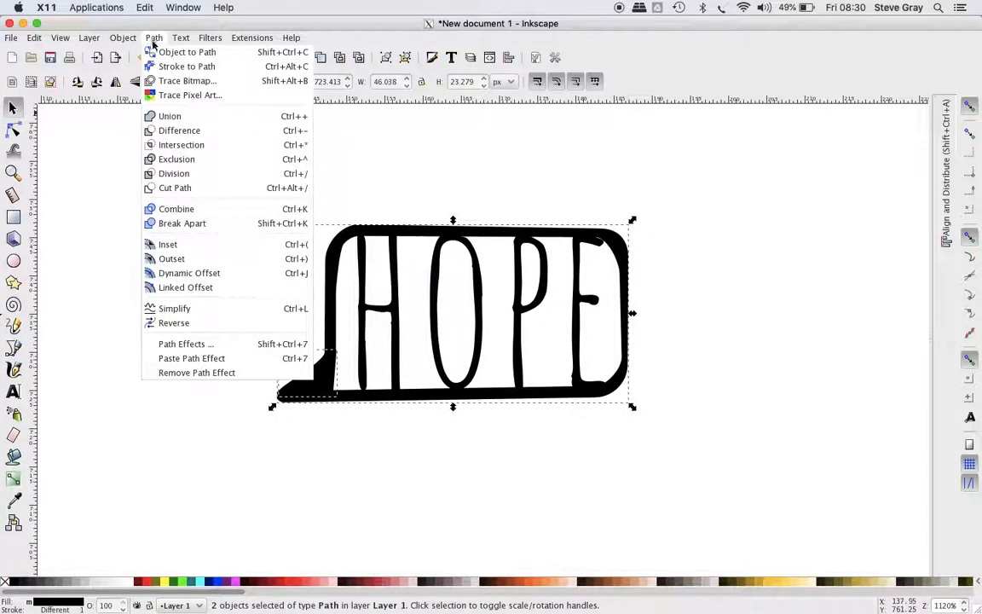
click(171, 115)
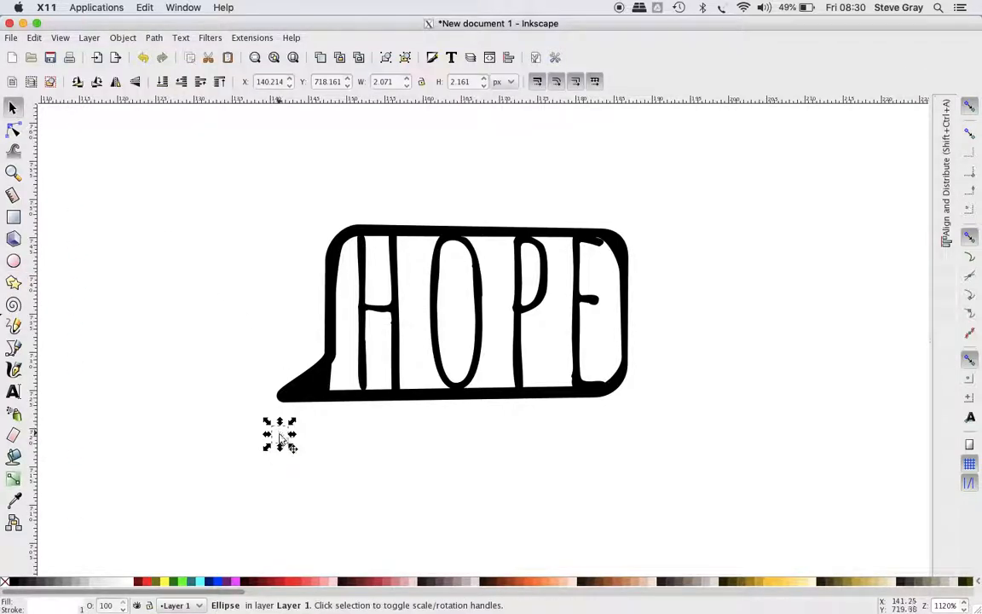
- Place the small circle in the bubble's tail and apply Path > Exclusion to the circle and bubble
drag(280, 435, 307, 383)
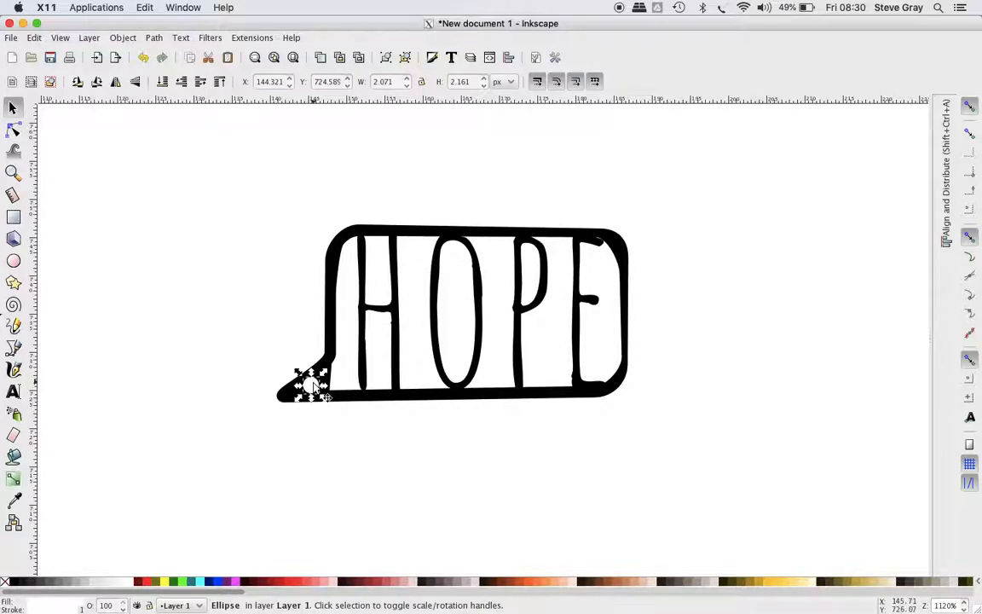
click(153, 38)
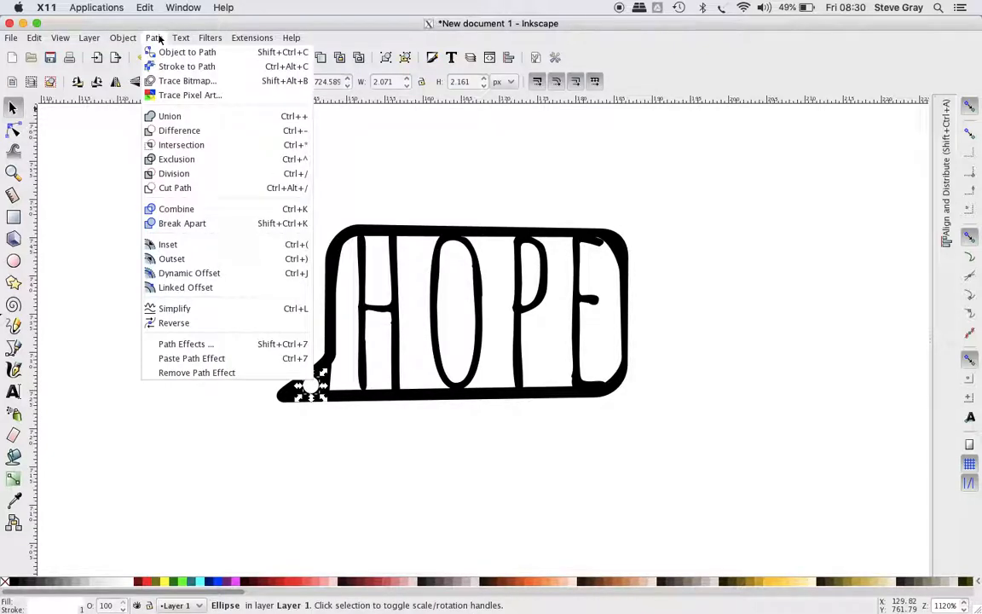
mouse_move(188, 51)
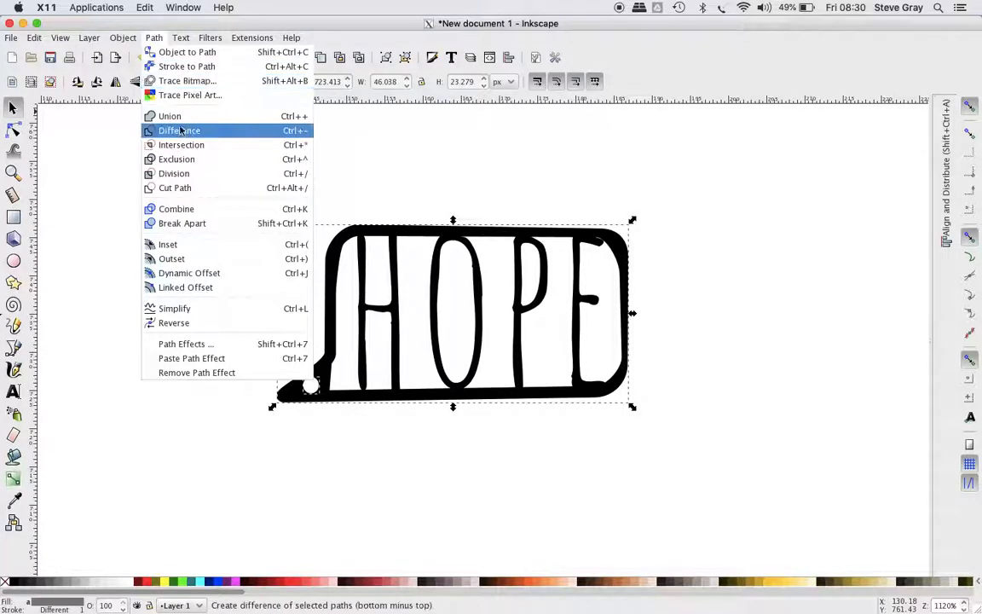
click(179, 130)
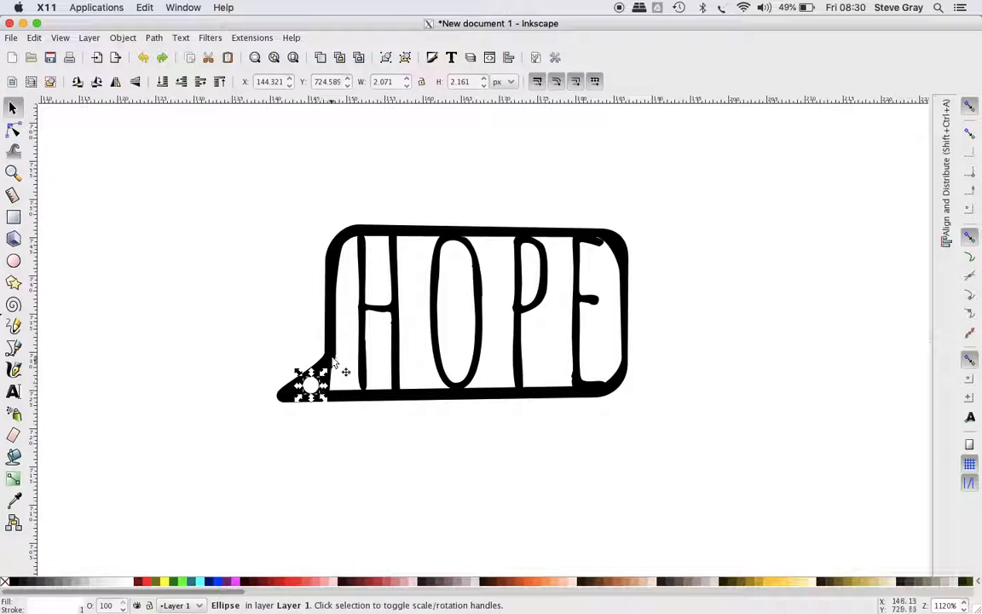
click(154, 38)
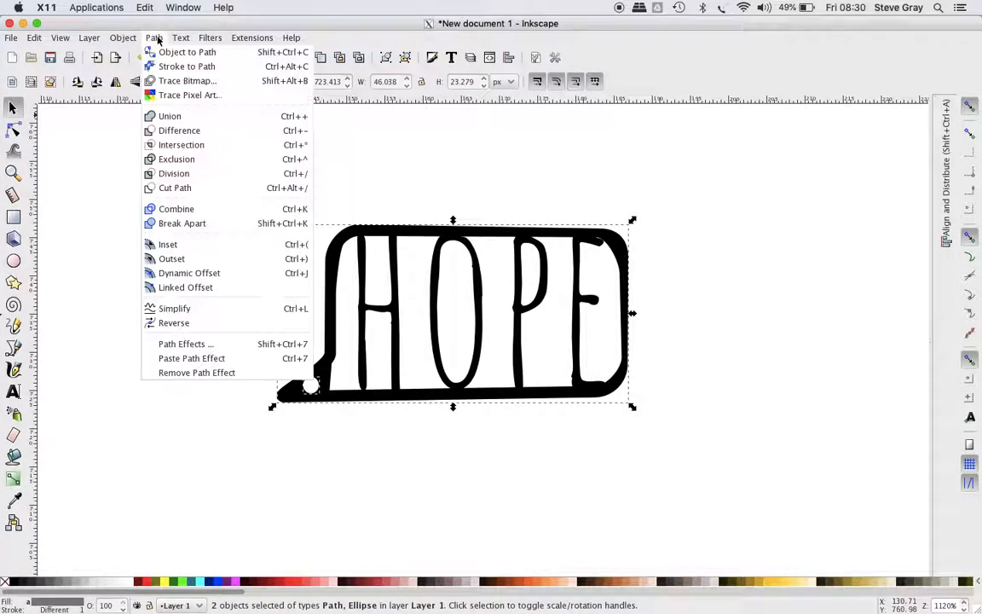
mouse_move(179, 130)
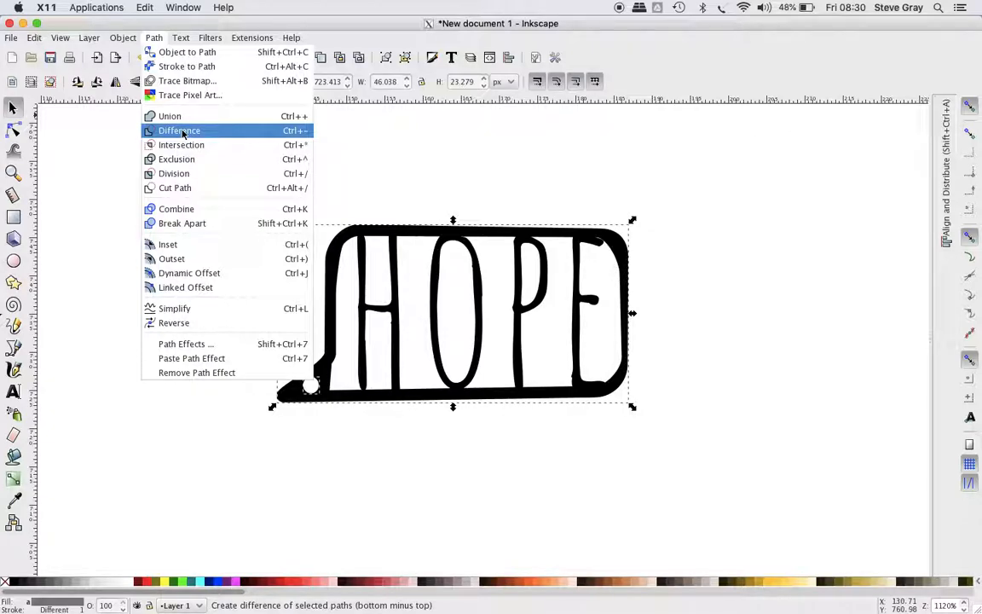
mouse_move(177, 160)
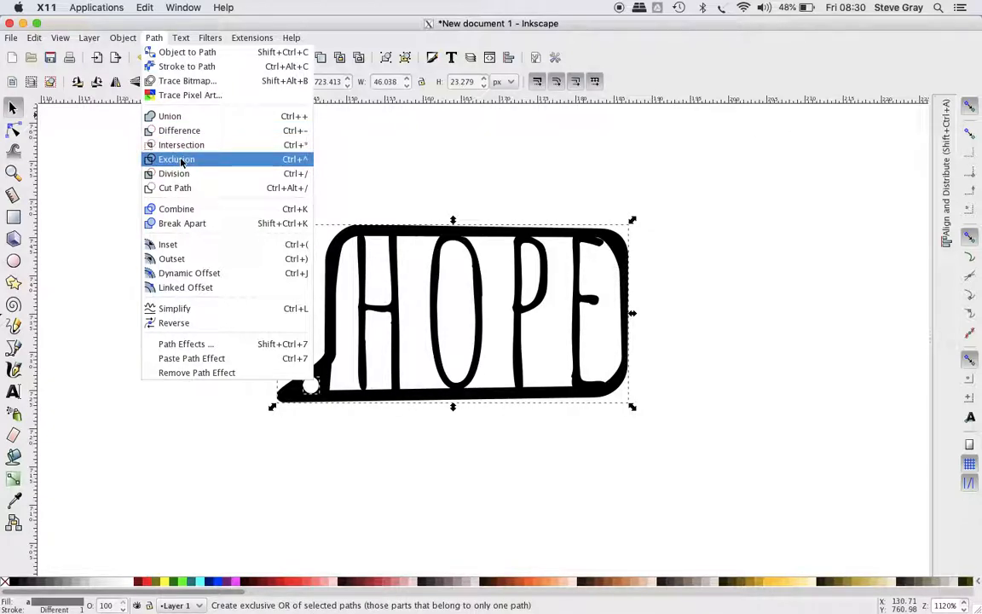
click(177, 160)
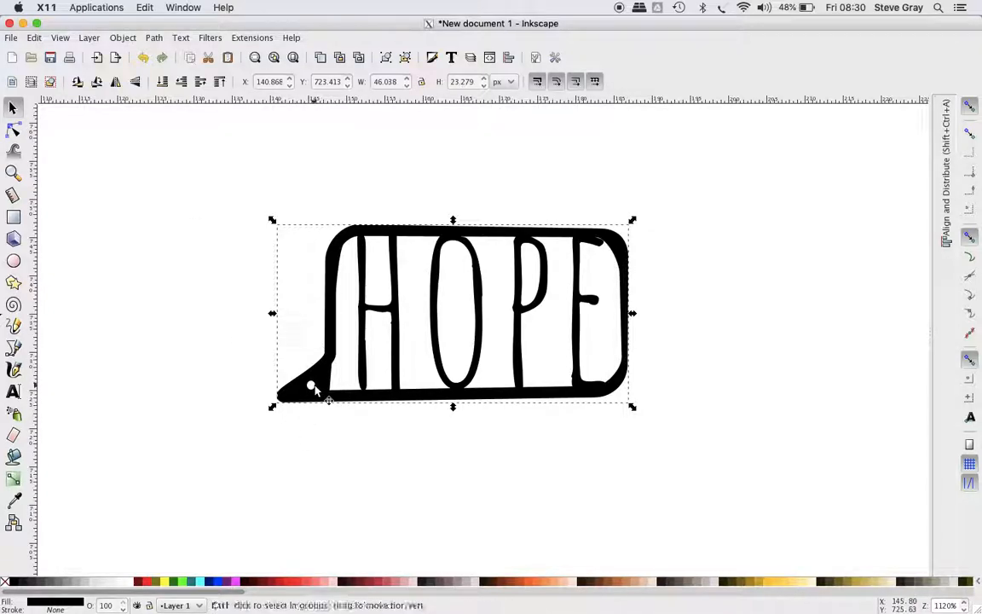
click(314, 386)
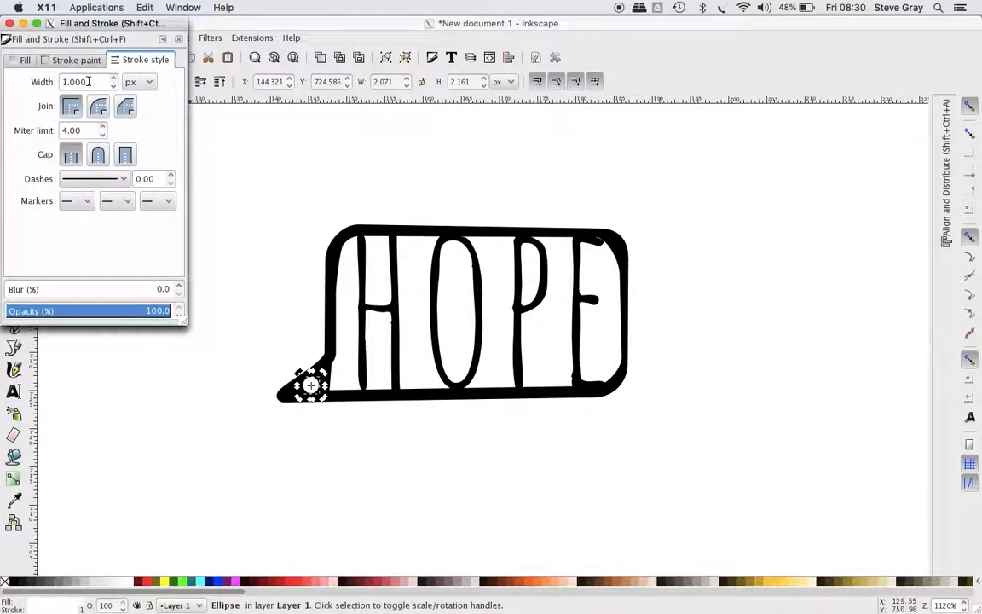
- Give the circle a 0.1 stroke width and remove its stroke paint
text(0.1)
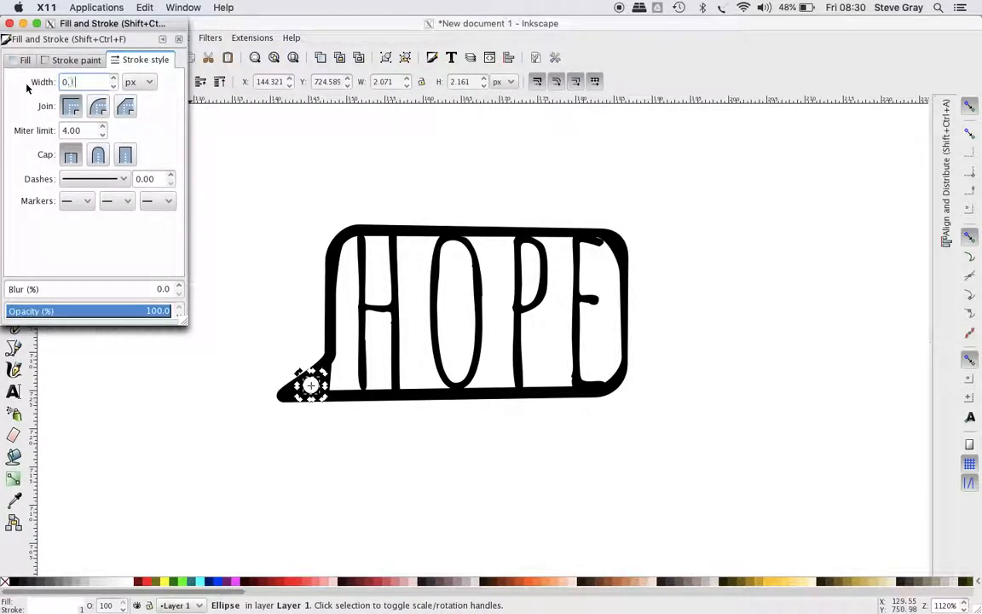
click(75, 59)
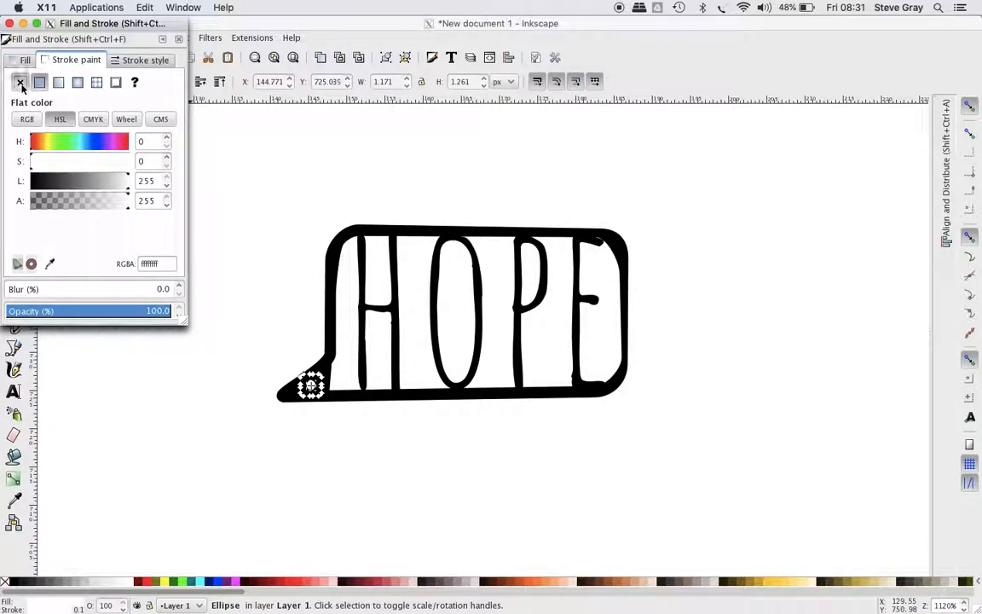
click(20, 82)
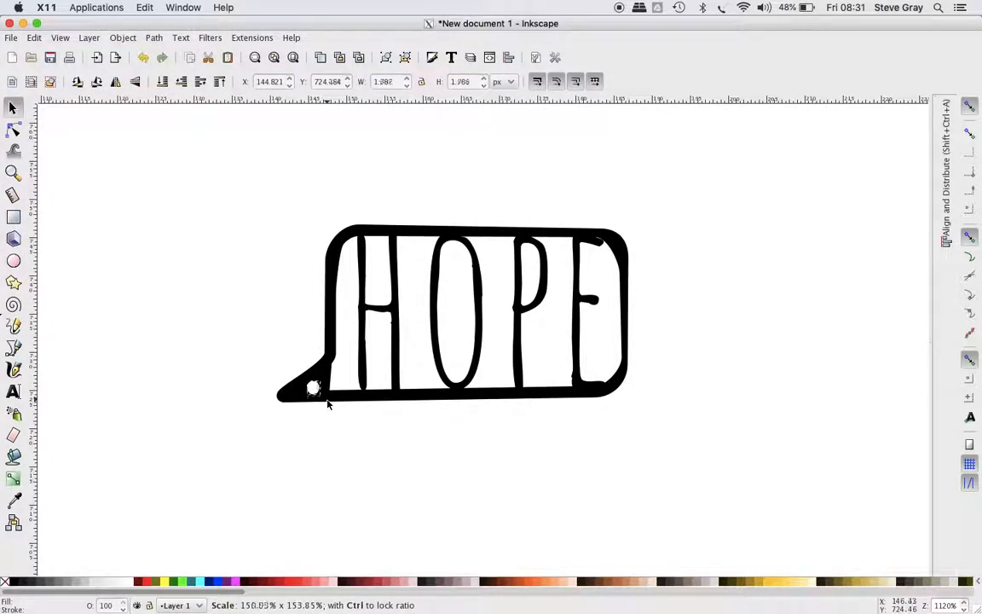
- Cut the circle out of the bubble's tail as a white key-ring hole with a Path boolean
click(313, 390)
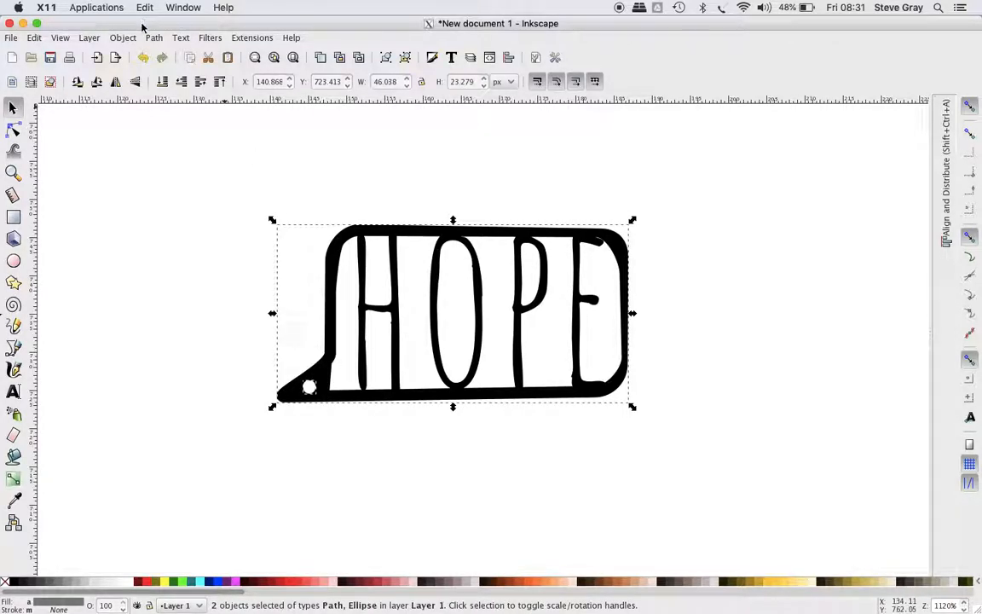
click(153, 38)
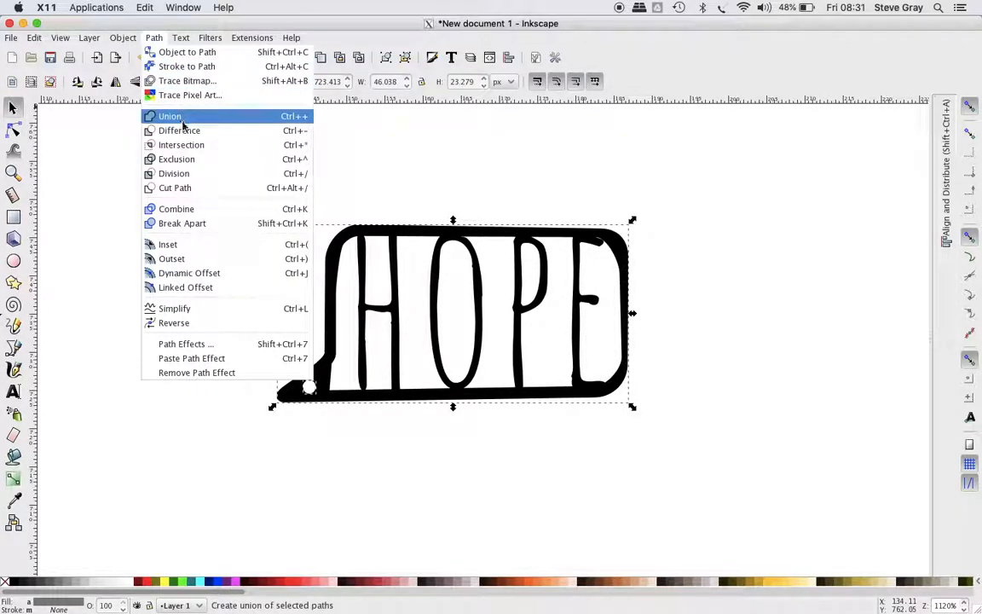
click(169, 116)
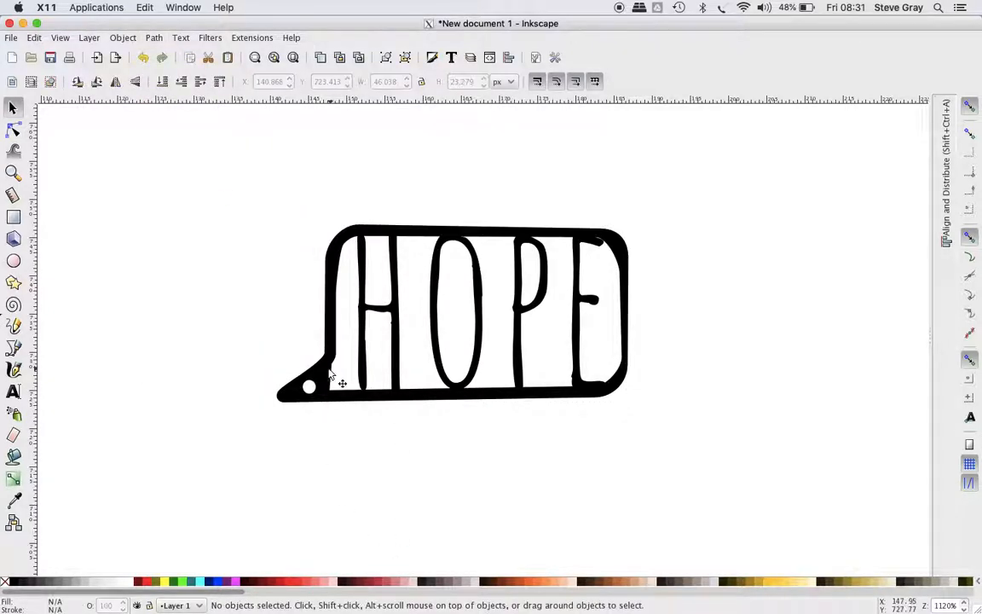
click(13, 129)
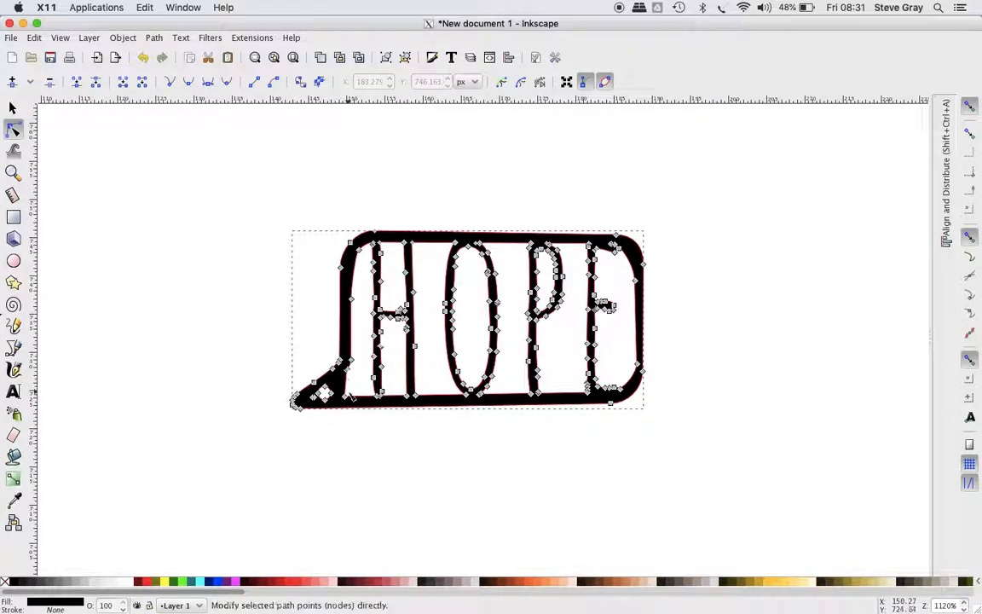
- Drag the spur's nodes where the E meets the bubble's top edge into a clean join
click(349, 372)
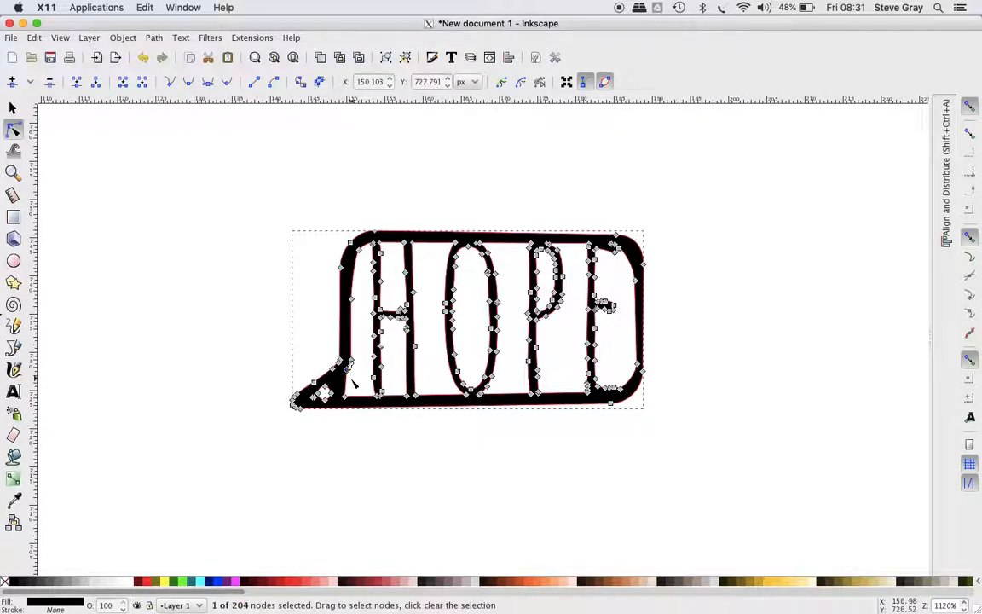
click(338, 364)
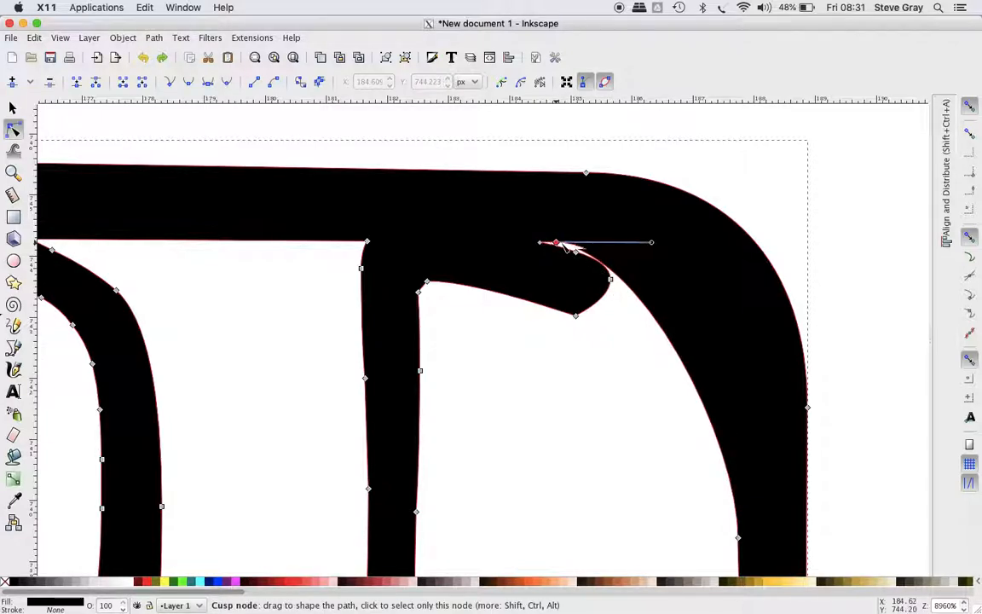
drag(555, 242, 583, 247)
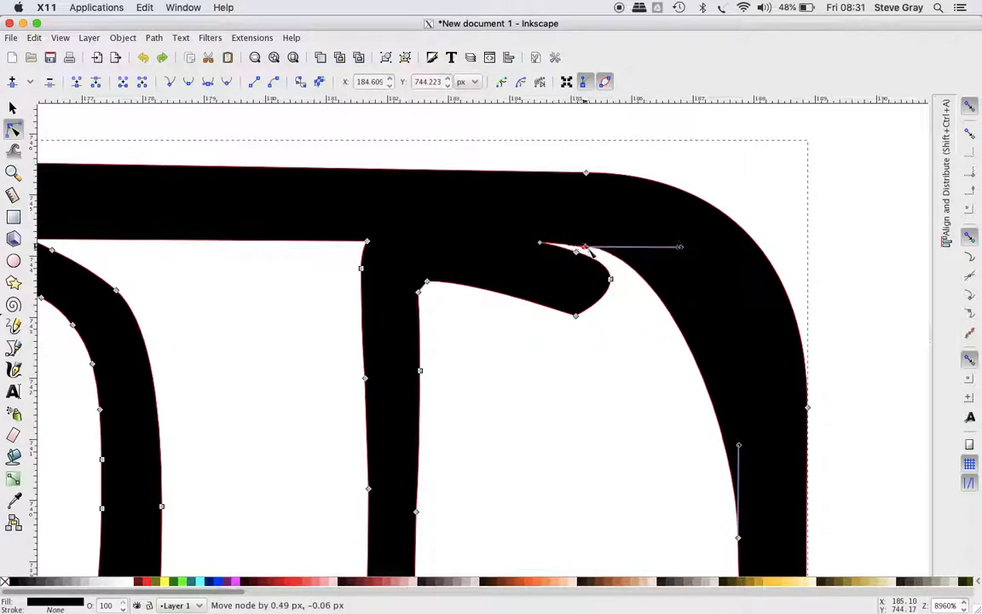
drag(587, 247, 628, 254)
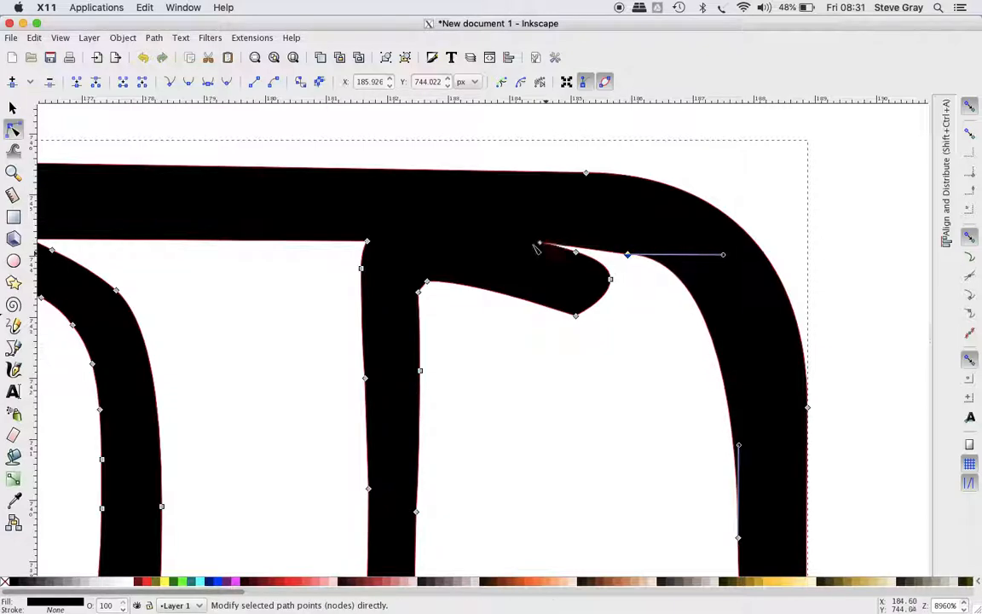
click(539, 246)
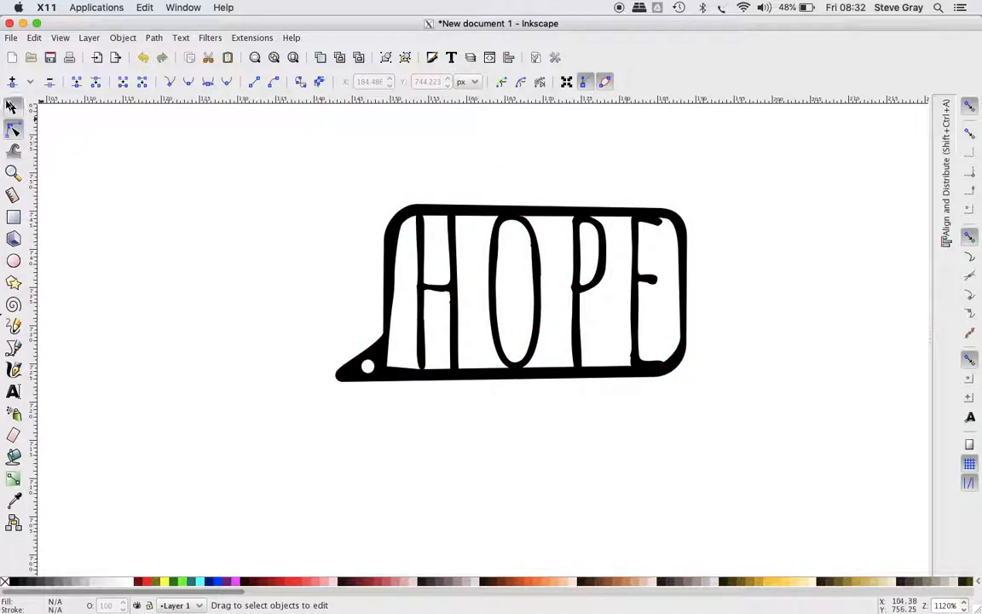
click(512, 293)
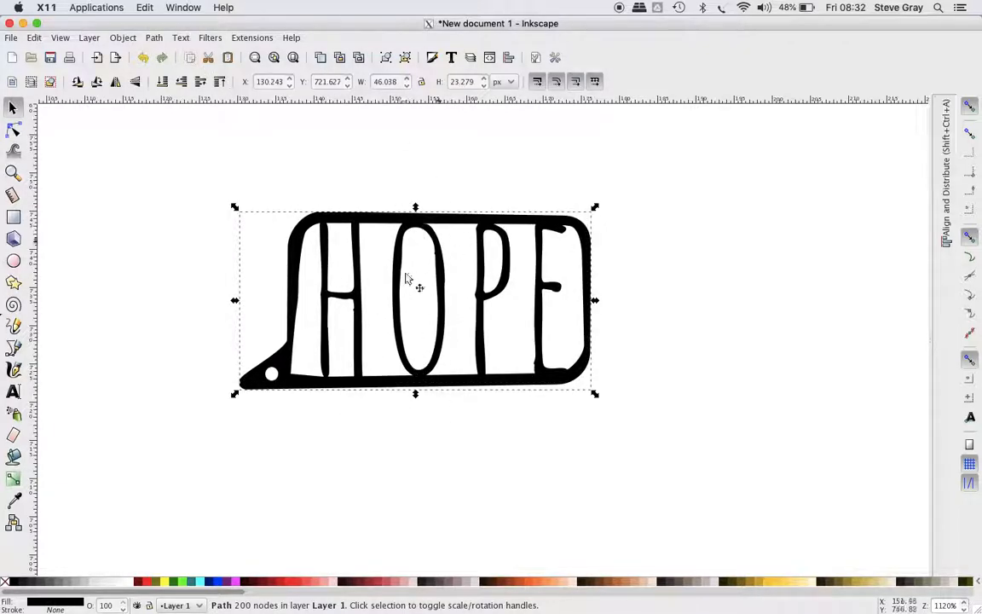
click(153, 38)
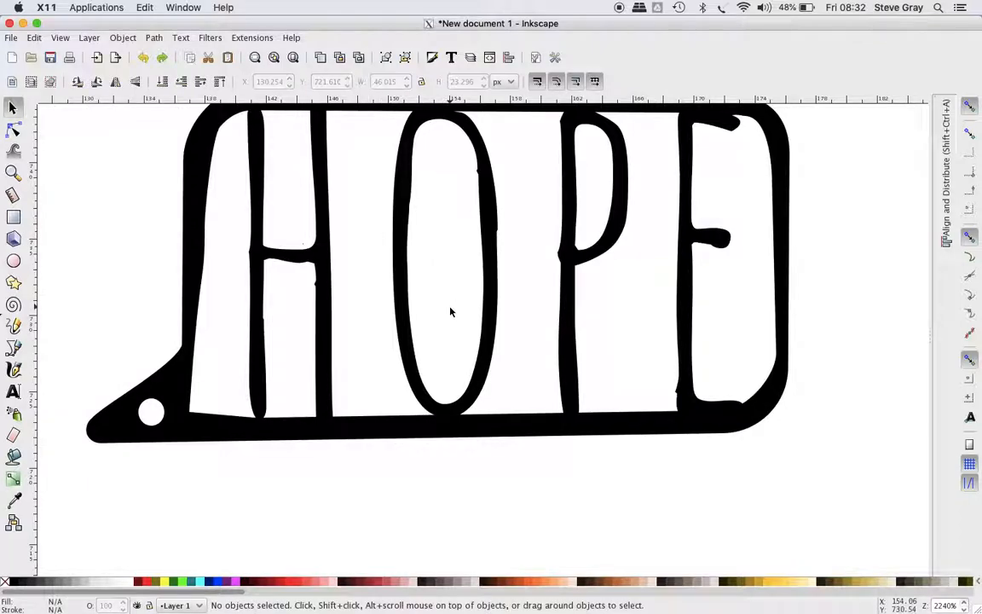
scroll(down, 3)
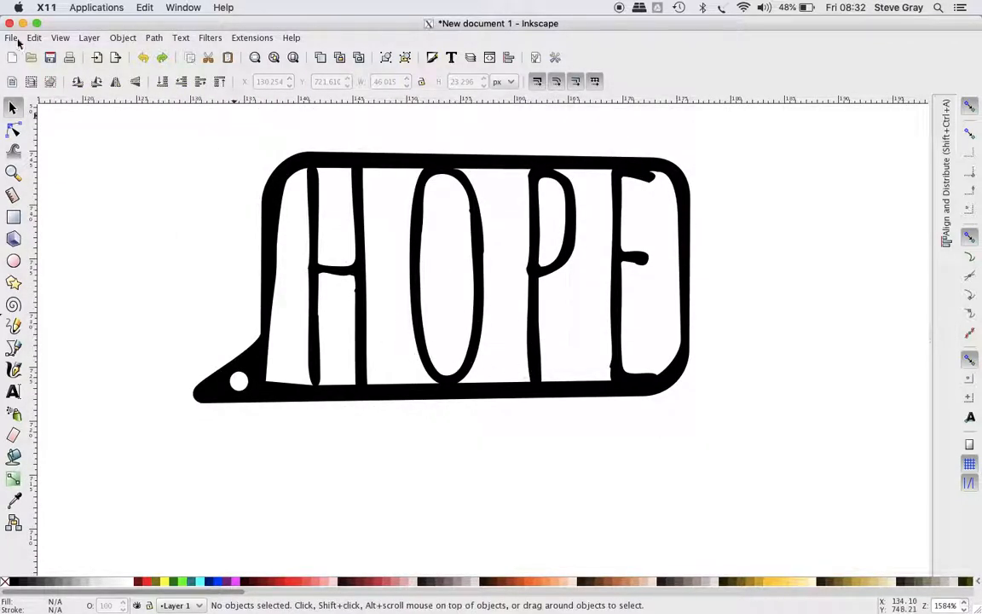
- Start Save As and show the list of available file formats
click(11, 38)
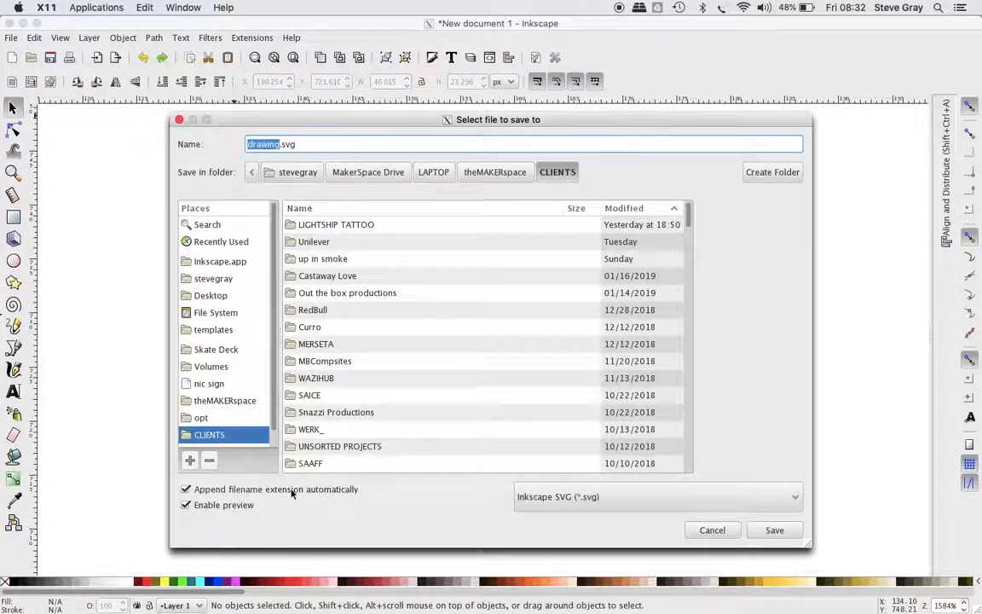
click(656, 496)
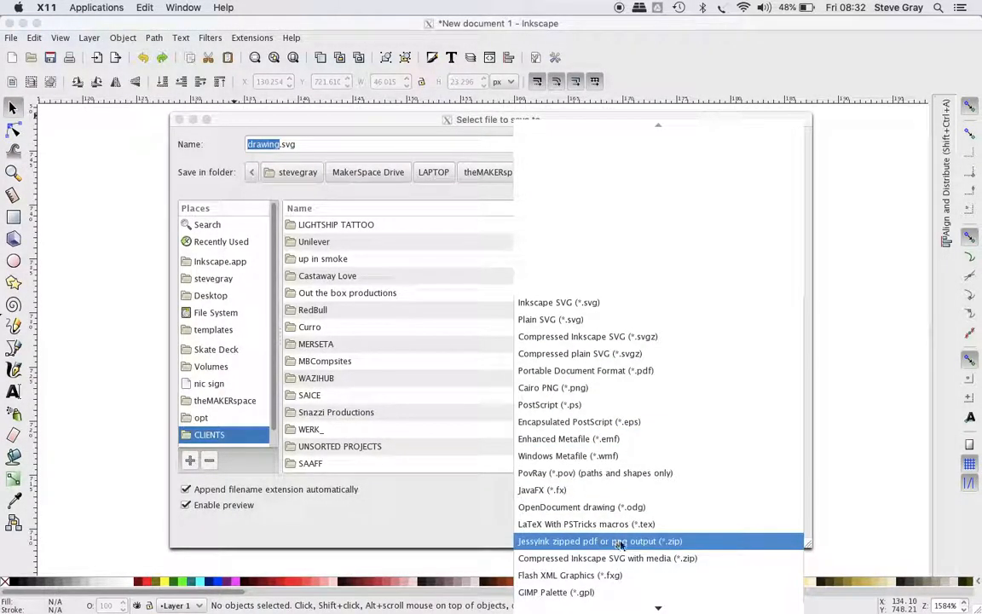